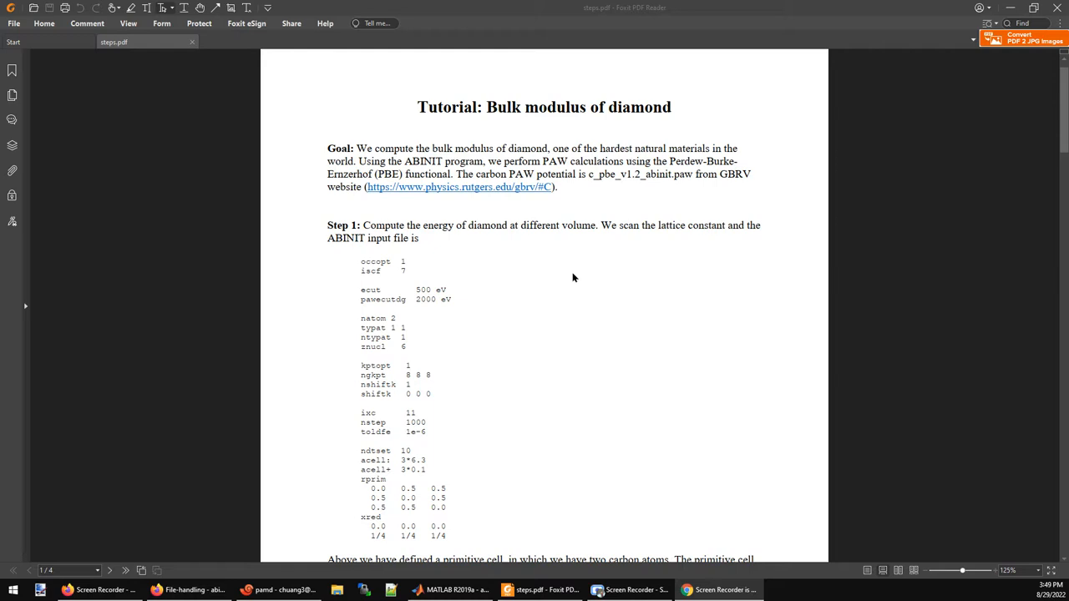
mouse_move(566, 279)
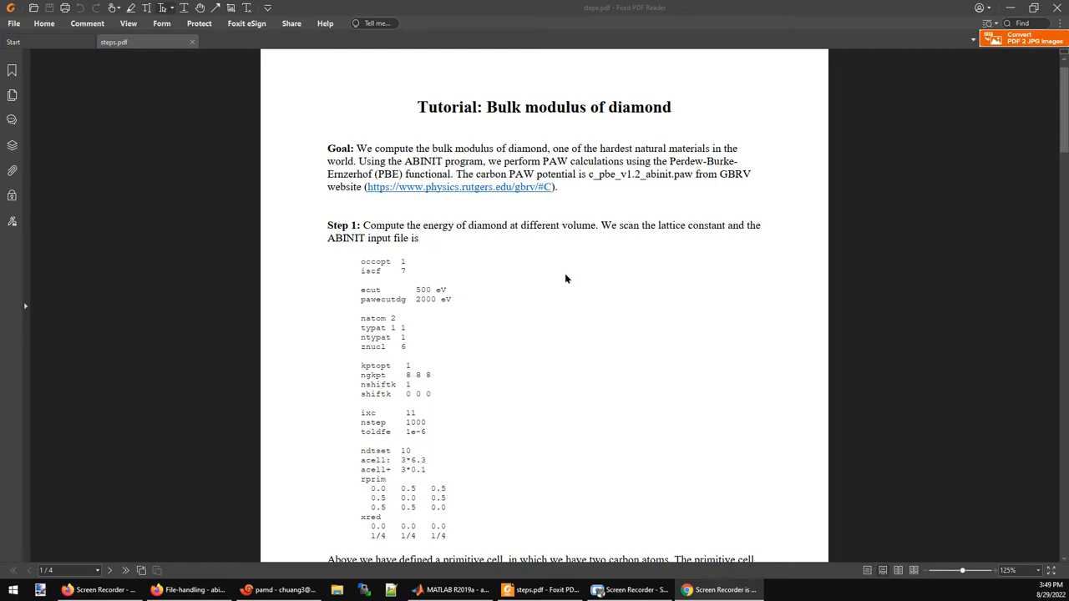
mouse_move(614, 209)
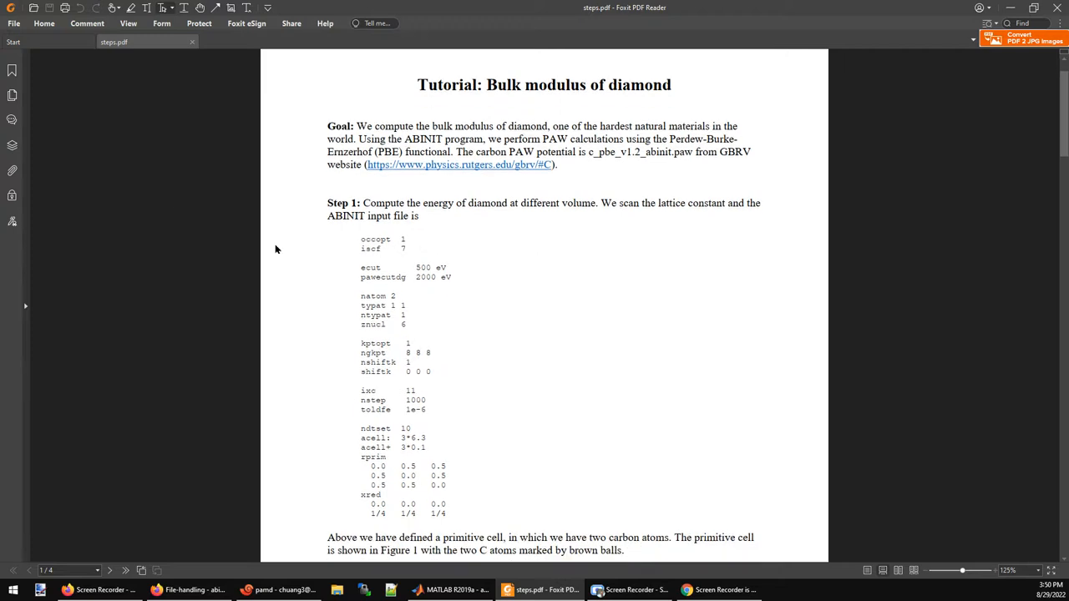
mouse_move(545, 247)
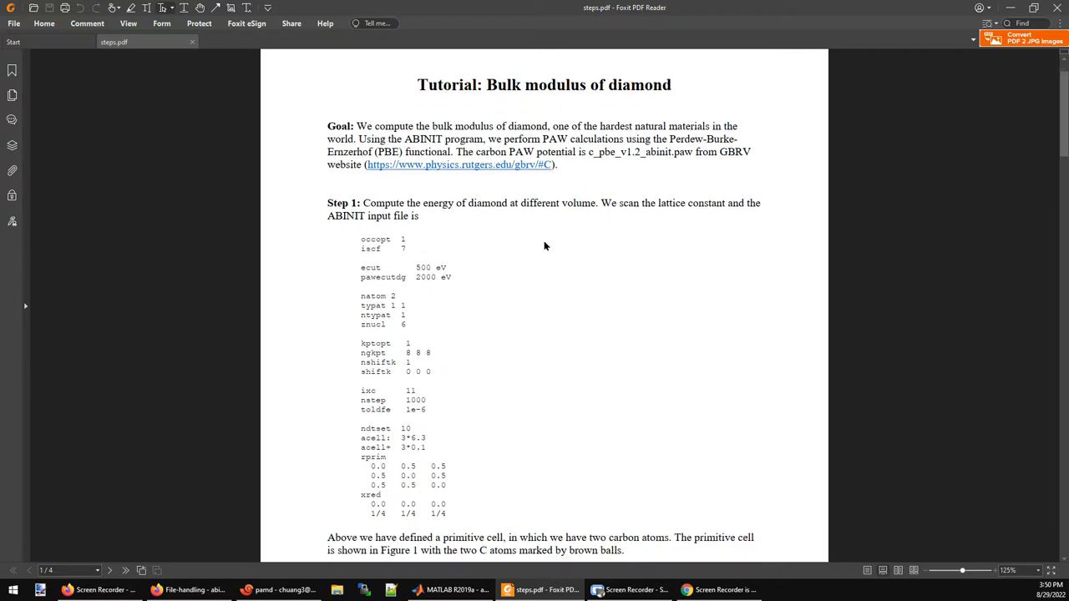
mouse_move(522, 207)
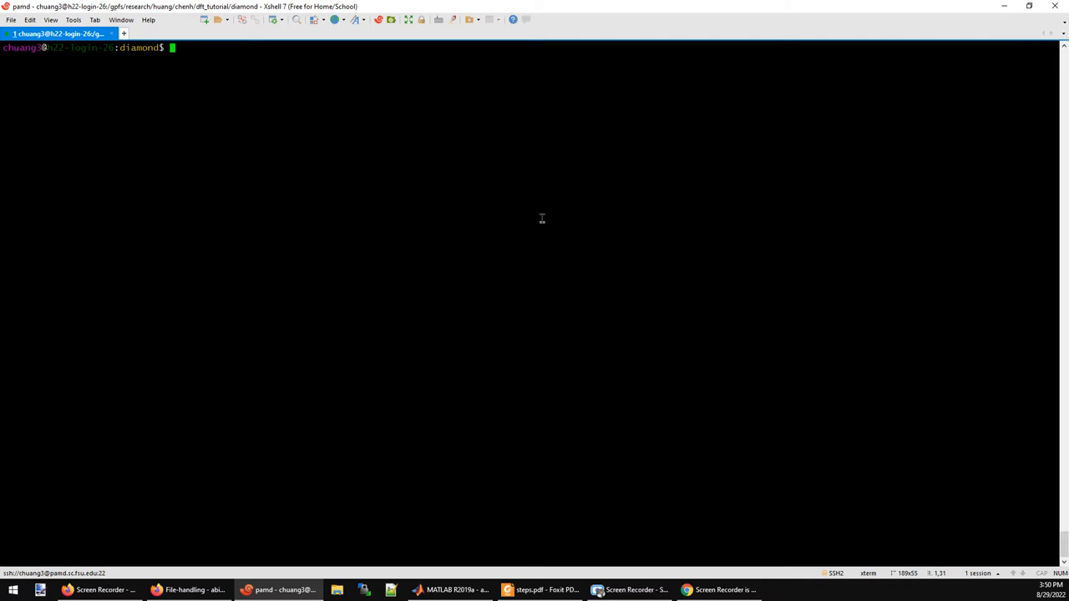
Step: Open the diamond input file g.in in vi
type("vi g.i")
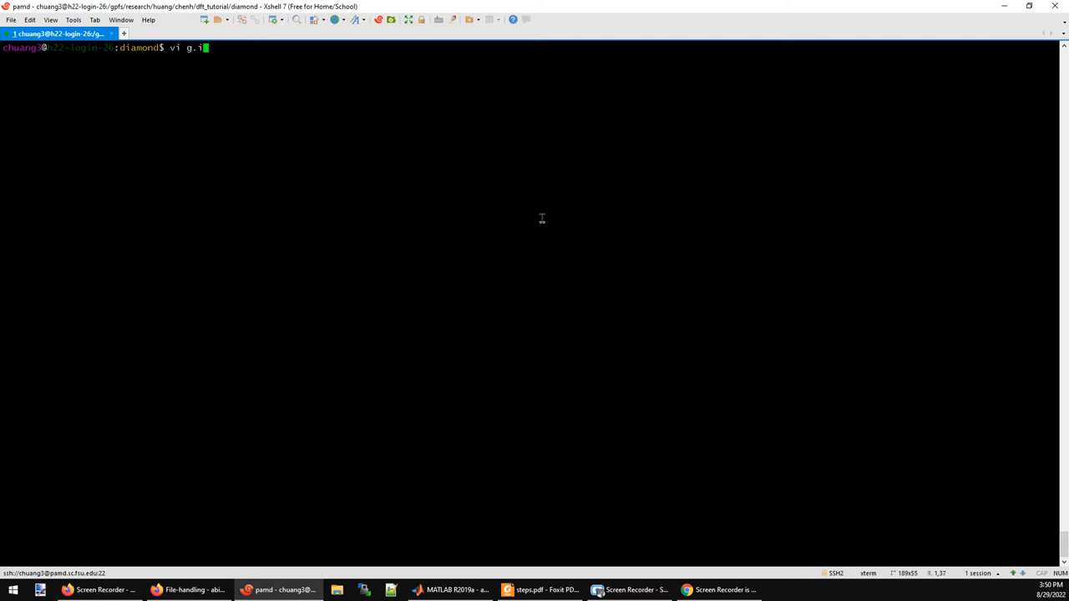
type("n")
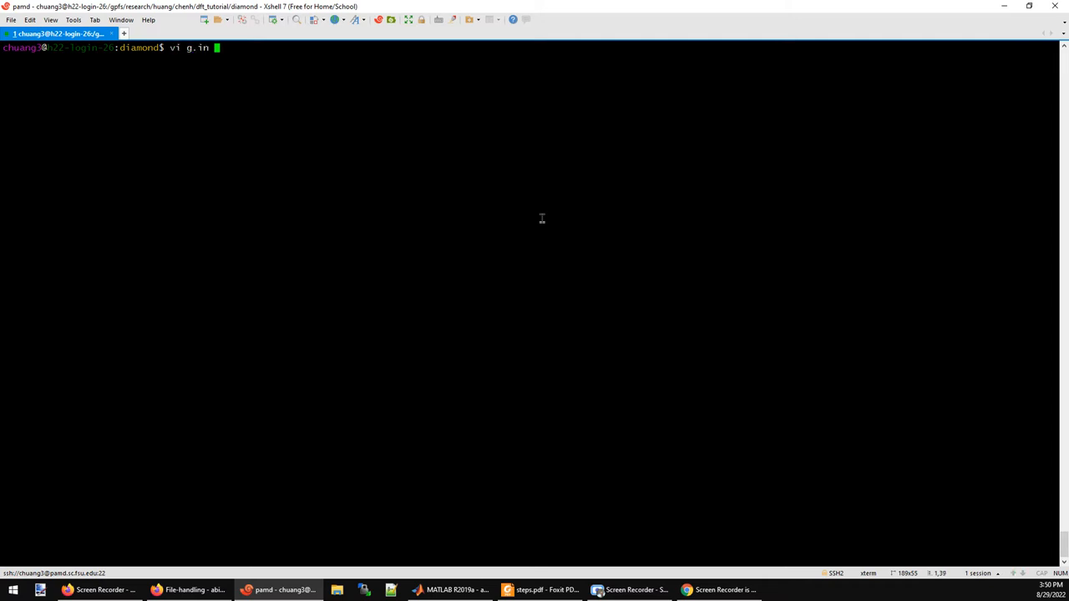
key("Enter")
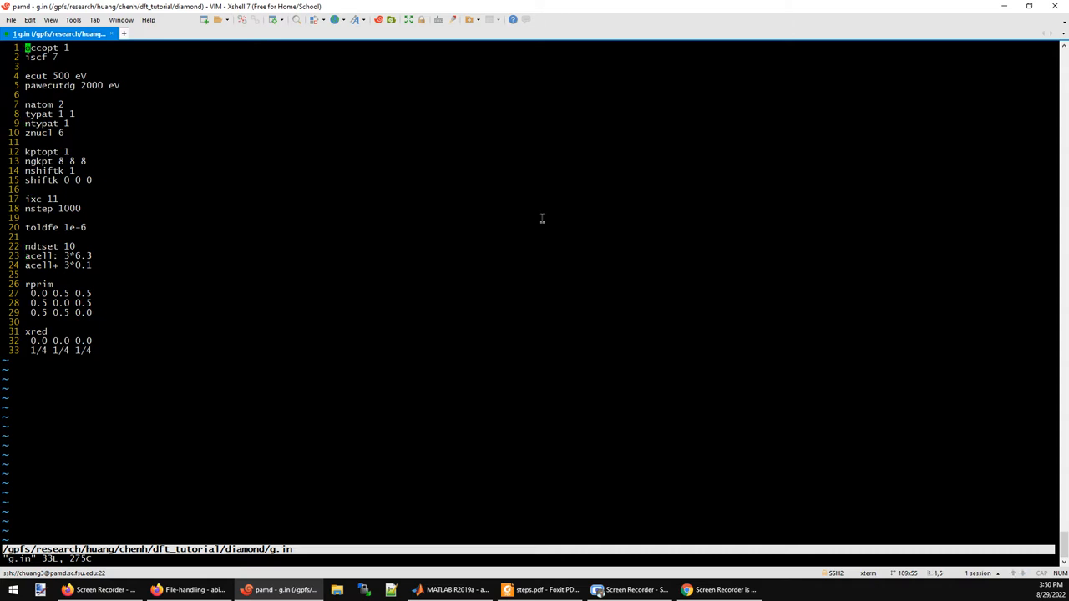
mouse_move(352, 239)
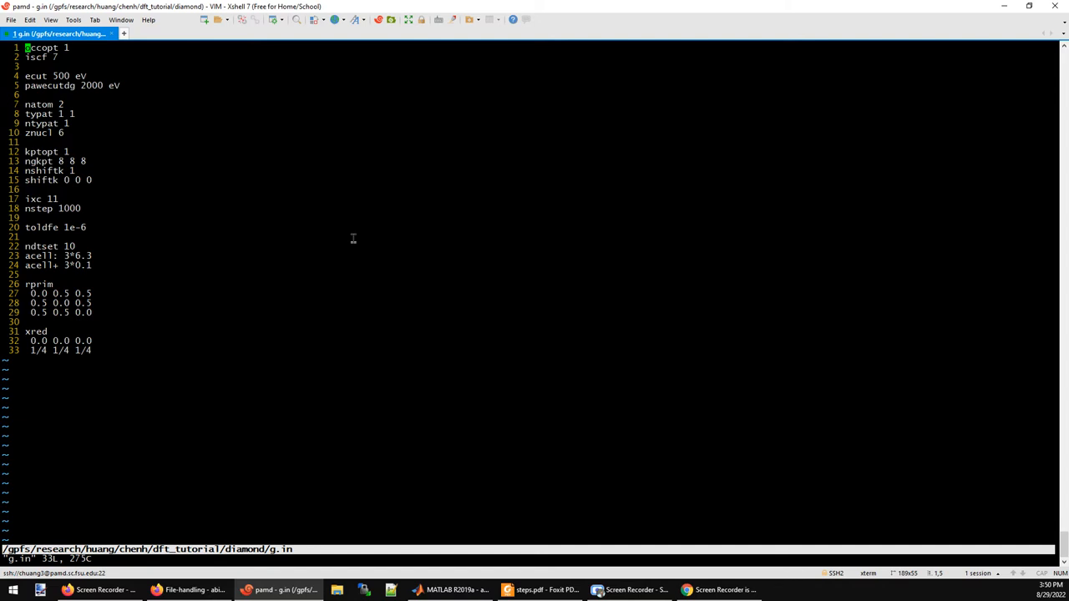
mouse_move(266, 120)
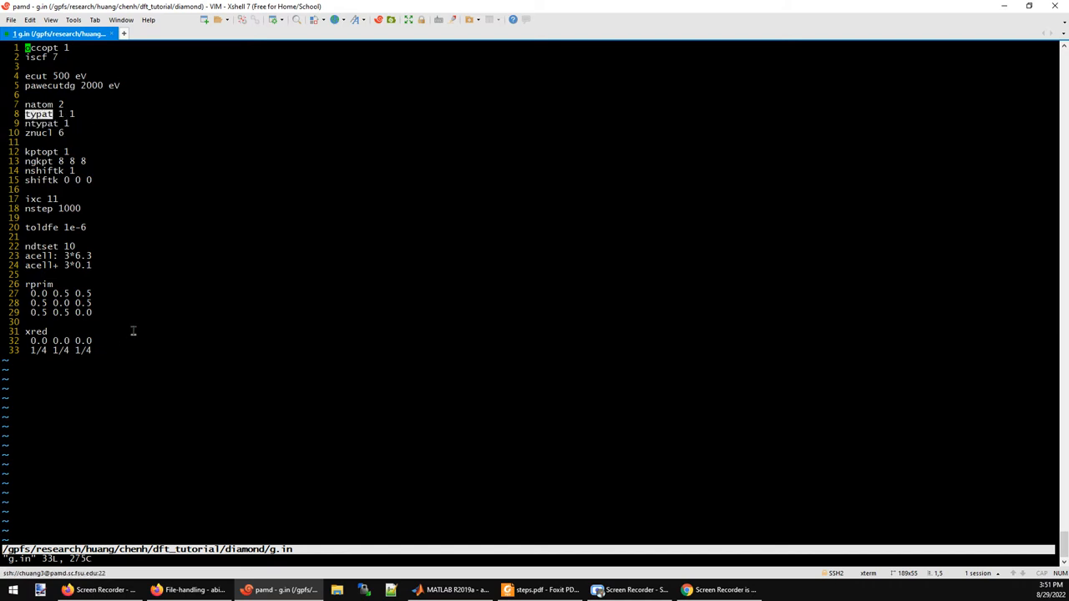
mouse_move(99, 259)
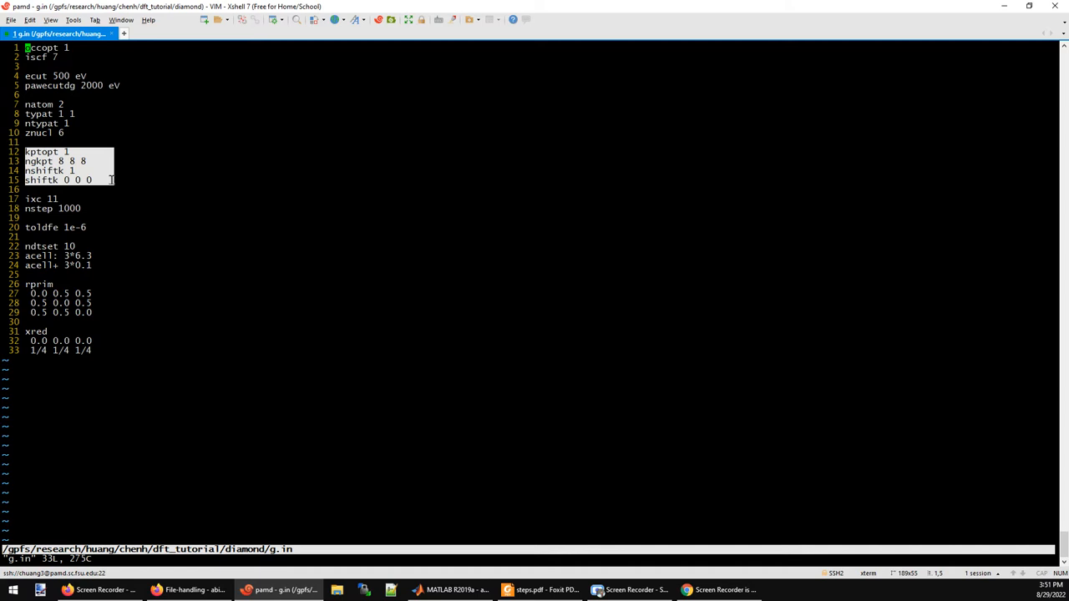
mouse_move(206, 178)
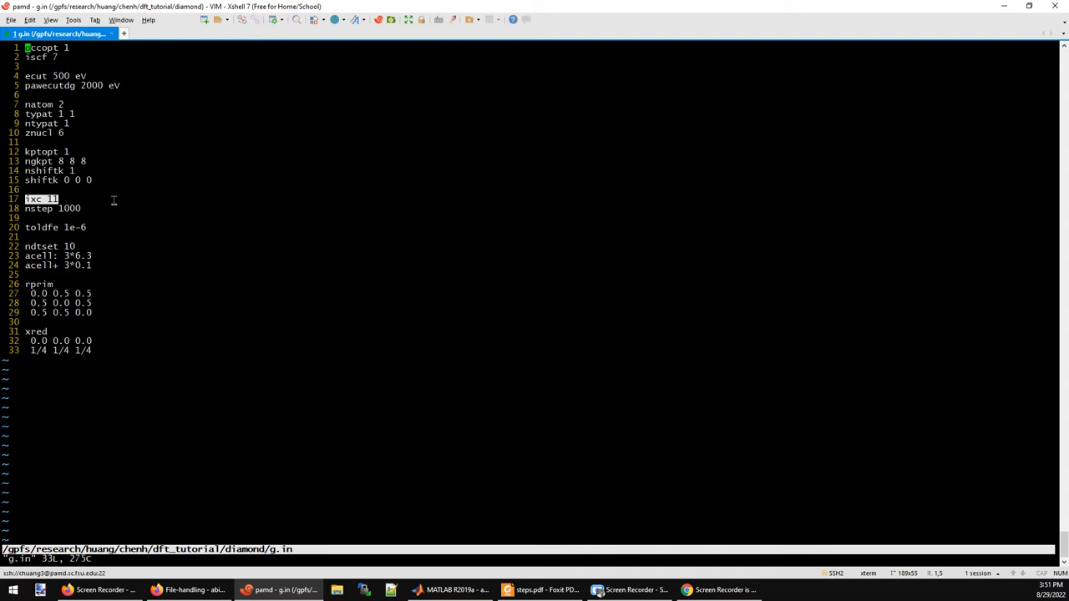
mouse_move(91, 216)
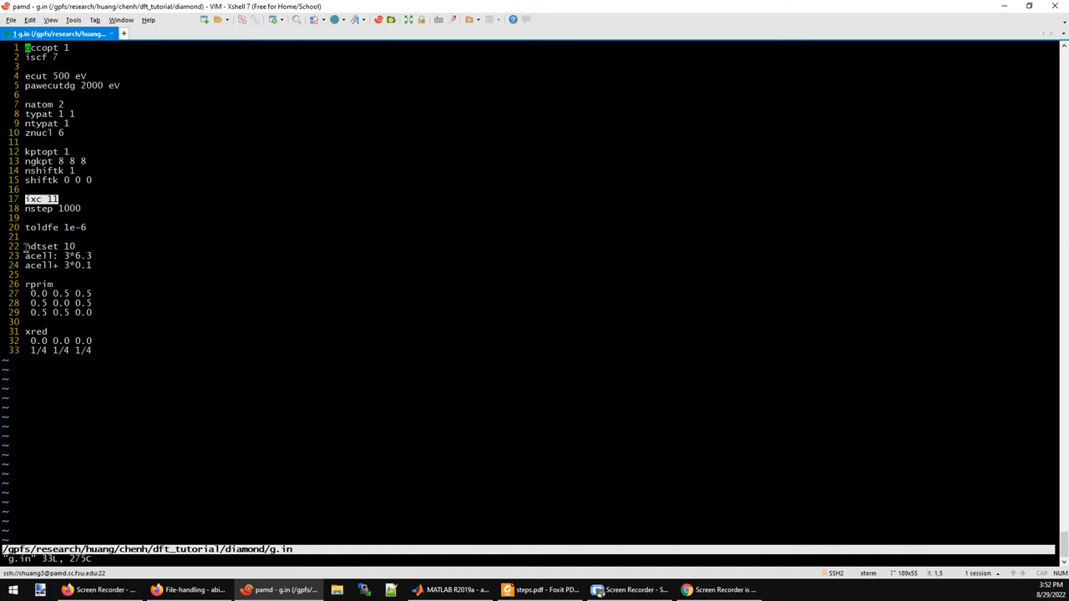
Step: Quit vim on g.in without changes, back to the diamond directory prompt
left_click_drag(25, 246, 94, 264)
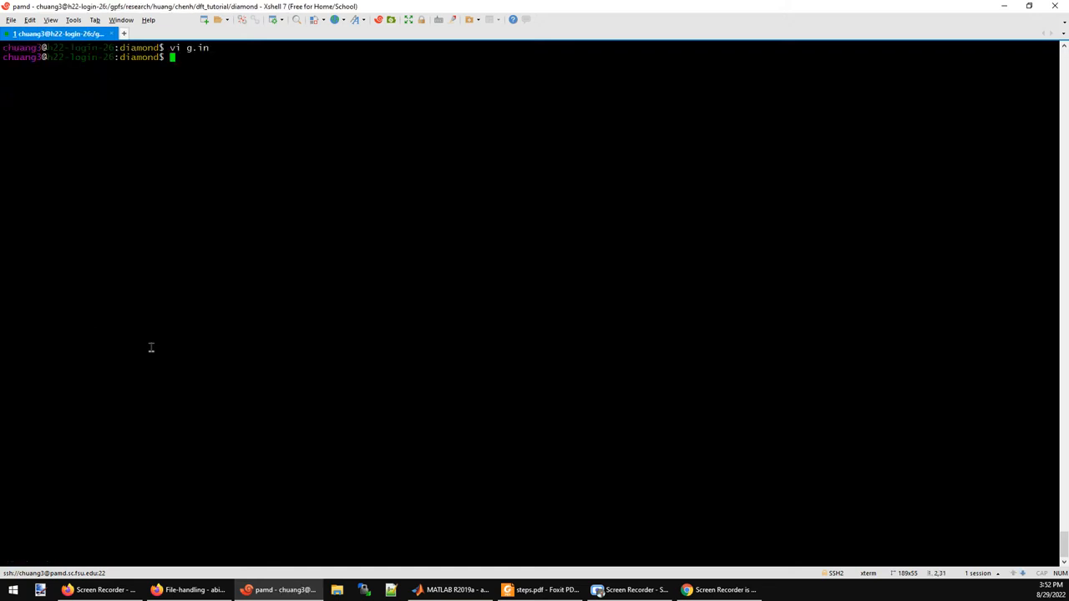
mouse_move(207, 276)
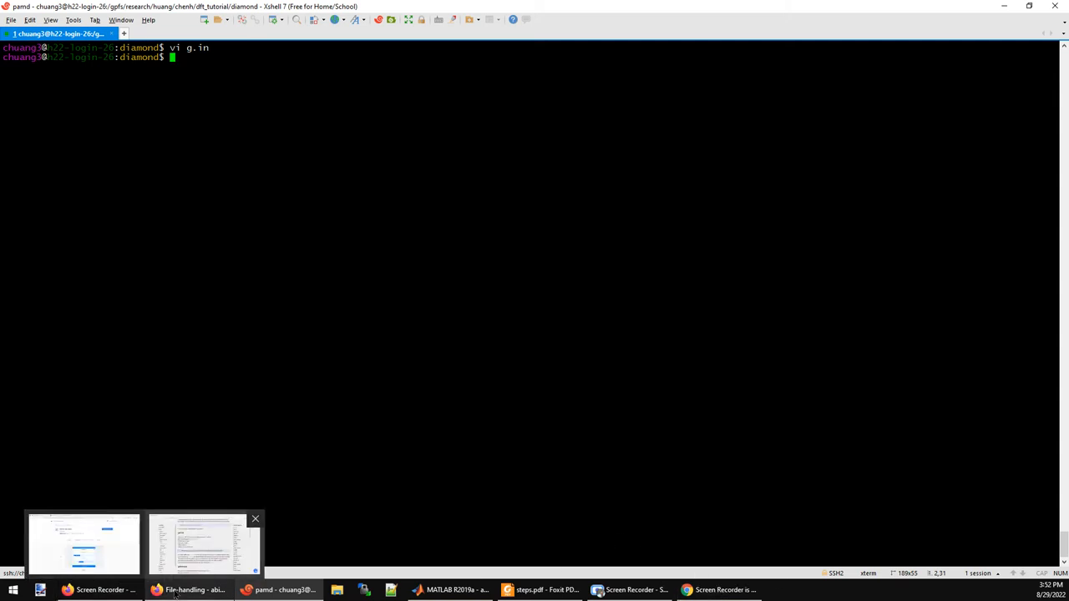
Step: Bring up the ABINIT File-handling documentation window in Firefox
left_click(204, 543)
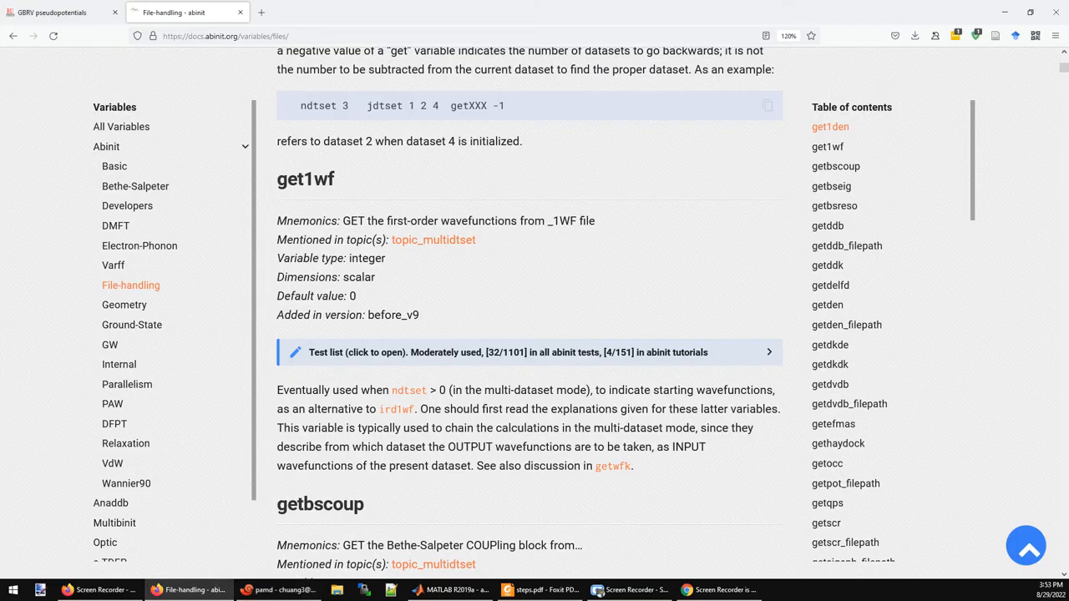
Step: On the GBRV page, copy the link to carbon's c_pbe_v1.2_abinit.paw file
left_click(63, 12)
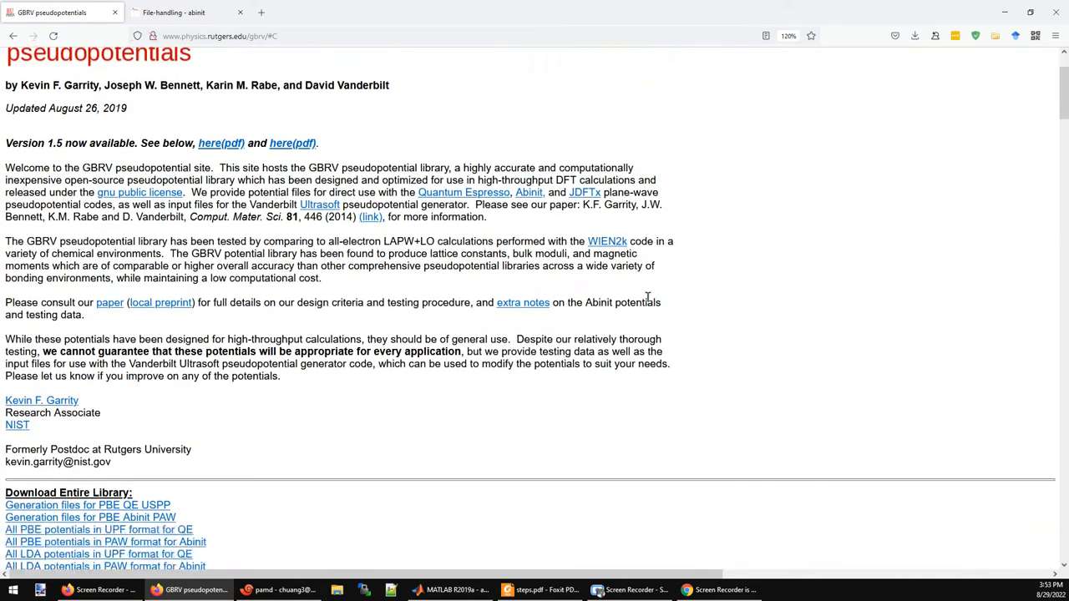
scroll("down", 3)
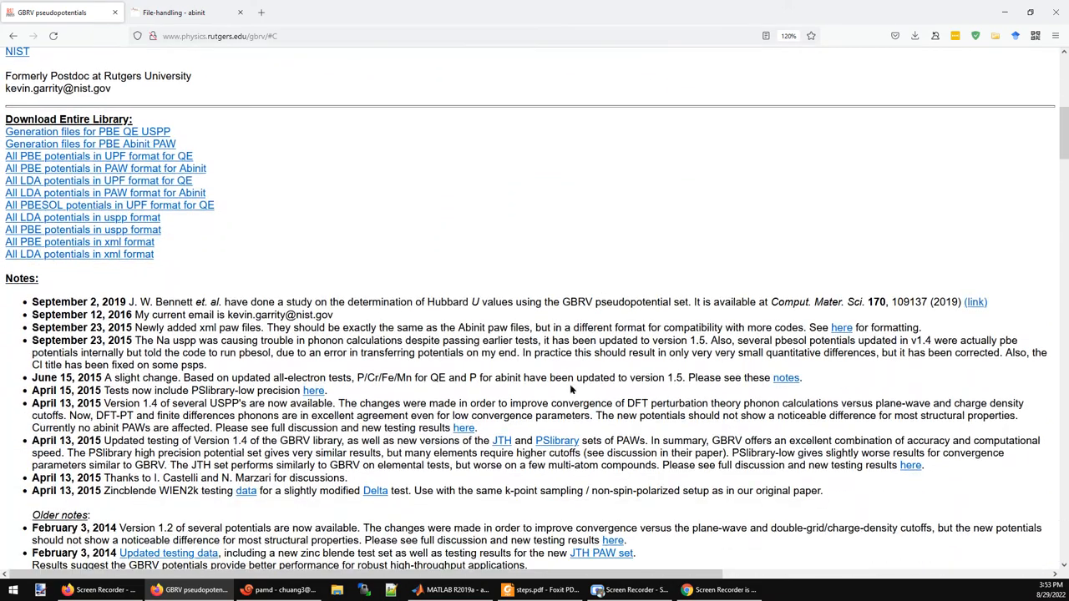
scroll("down", 3)
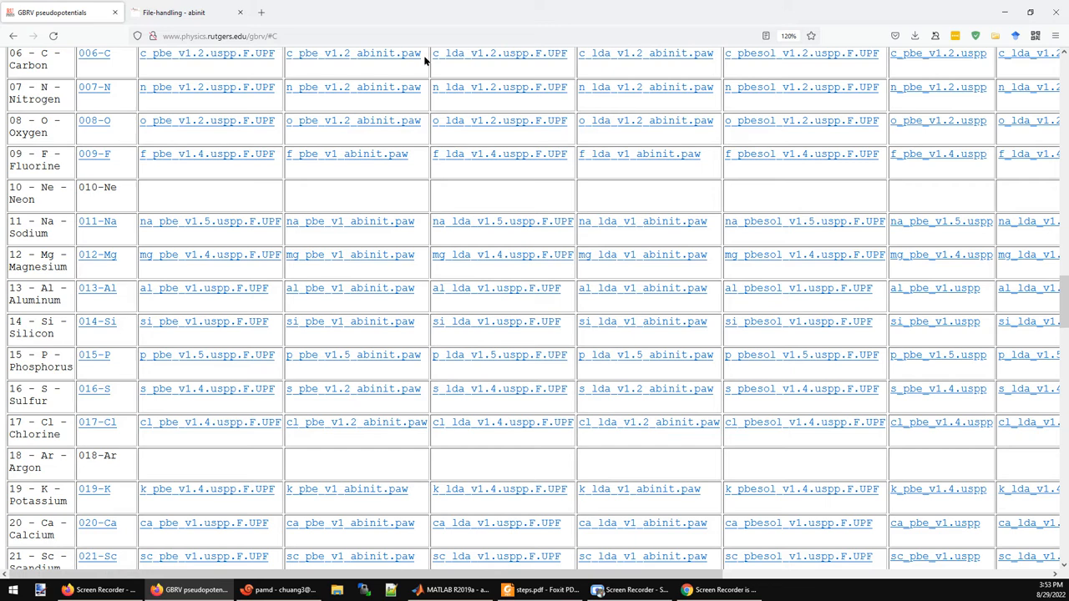
left_click(353, 52)
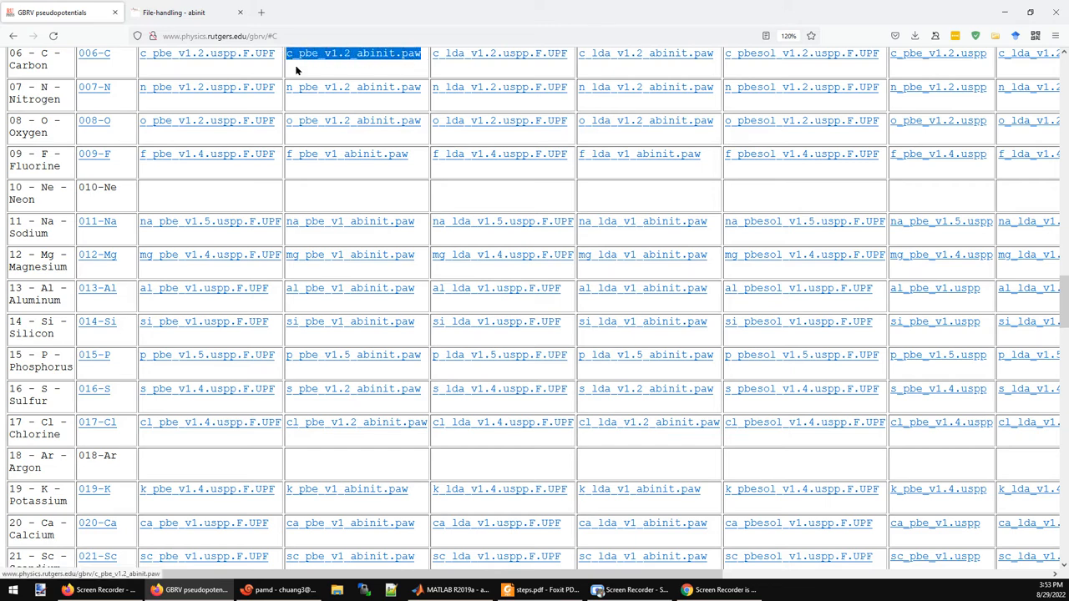
right_click(353, 53)
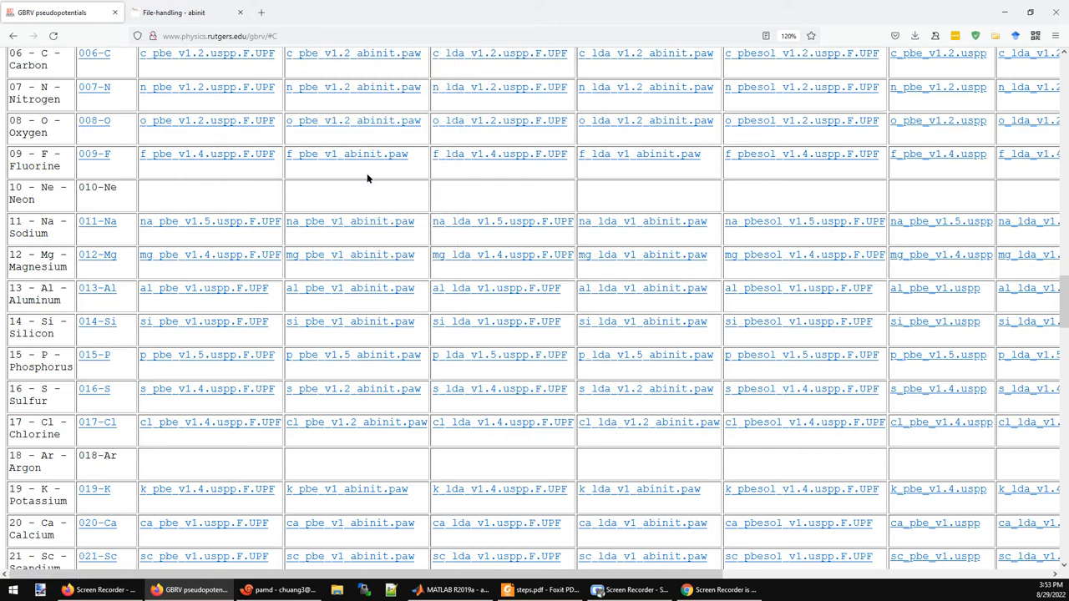
Step: Download c_pbe_v1.2_abinit.paw with wget, list the directory, and copy the file name
left_click(278, 589)
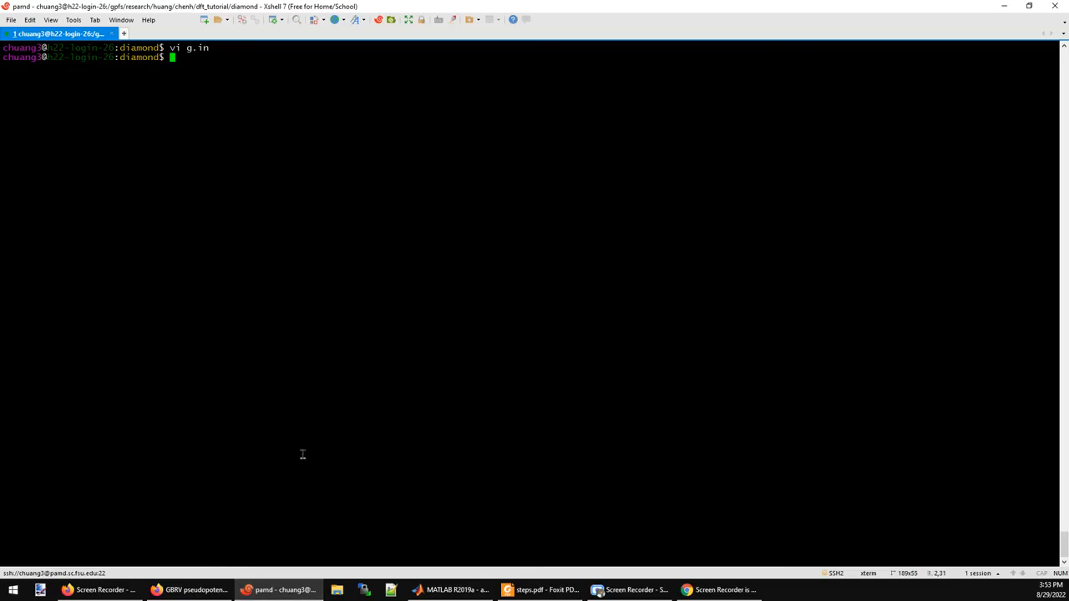
type("wget")
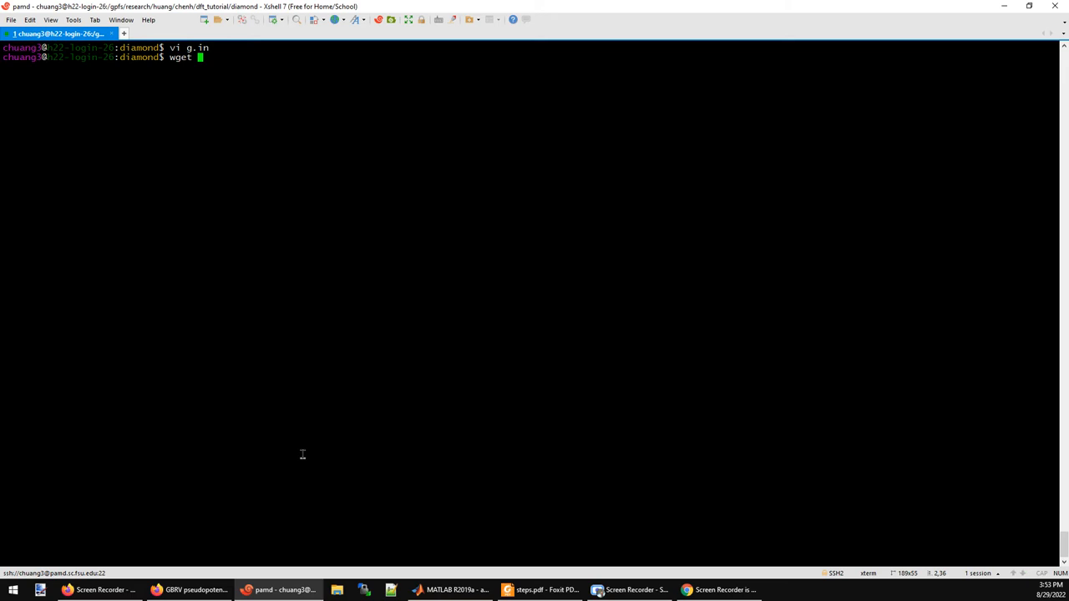
type("http://www.physics.rutgers.edu/gbrv/c_pbe_v1.2_abinit.paw")
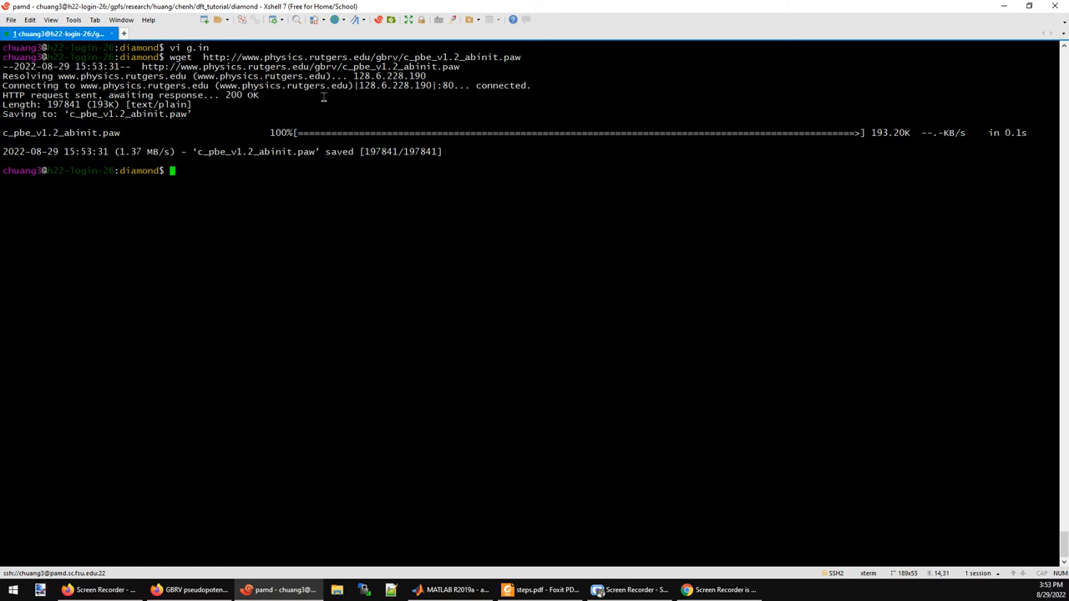
mouse_move(264, 155)
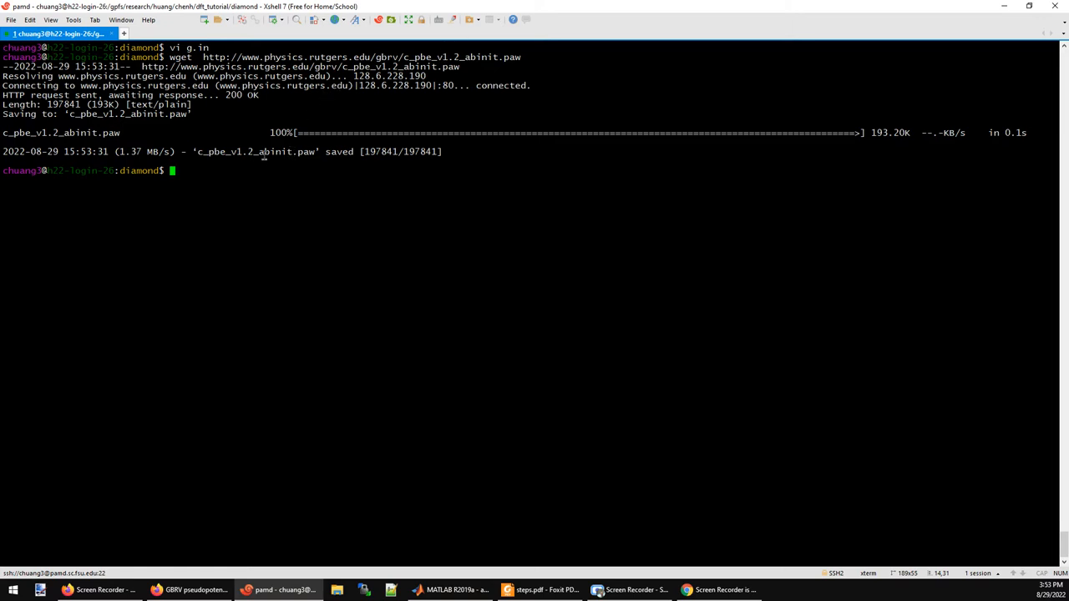
type("ls")
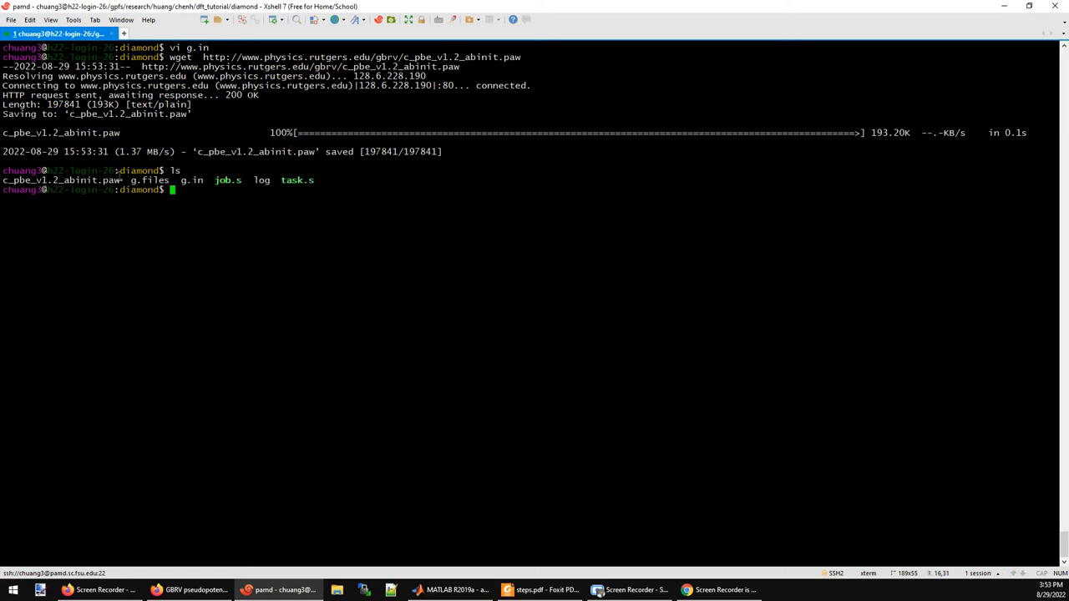
double_click(60, 179)
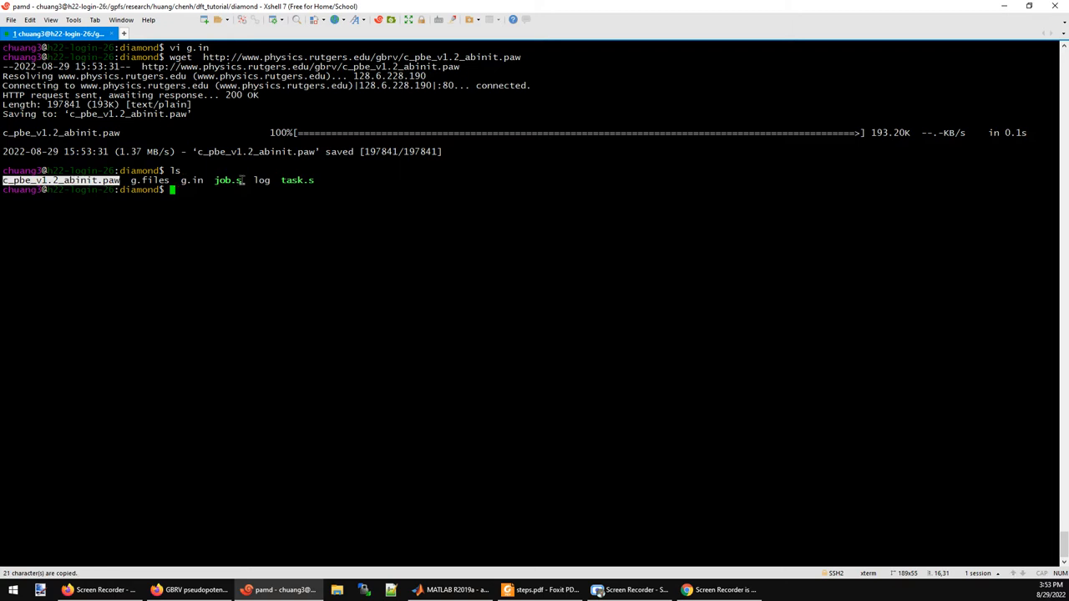
Step: View g.files in vi, then open the Slurm script job.s
type("vi g.files")
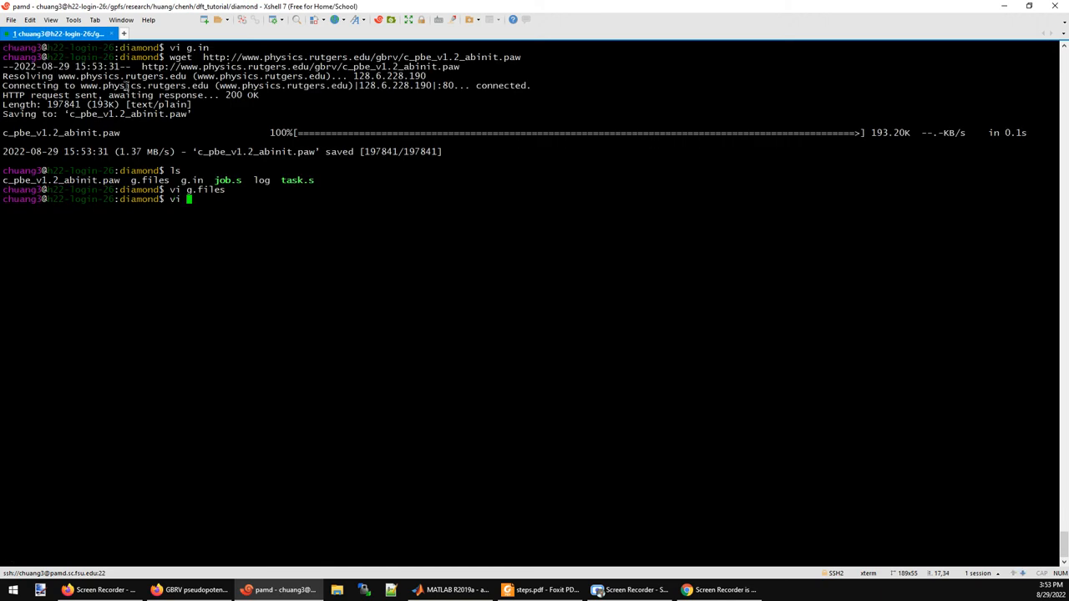
type("job.s")
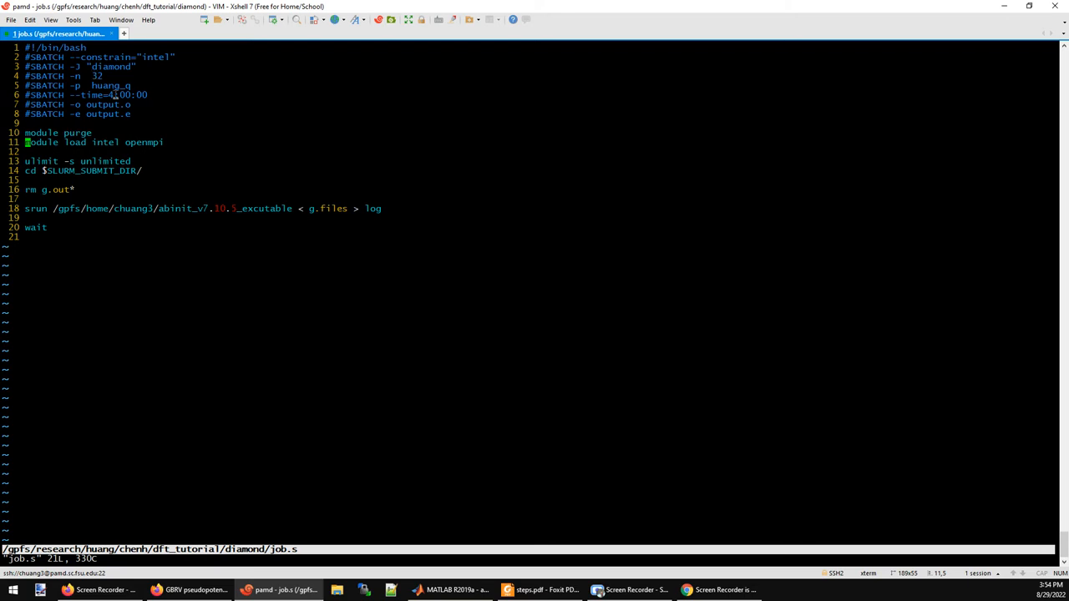
mouse_move(213, 214)
type("sbatch job.s")
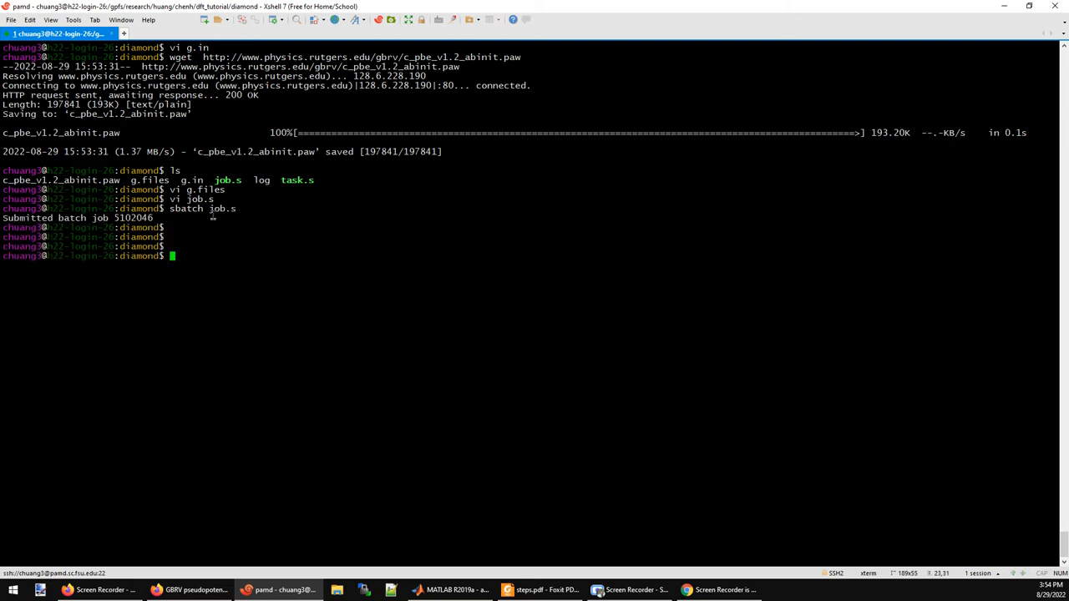
Step: Follow g.out with tail -f until ABINIT reports the calculation completed
type("tail -f g.ou")
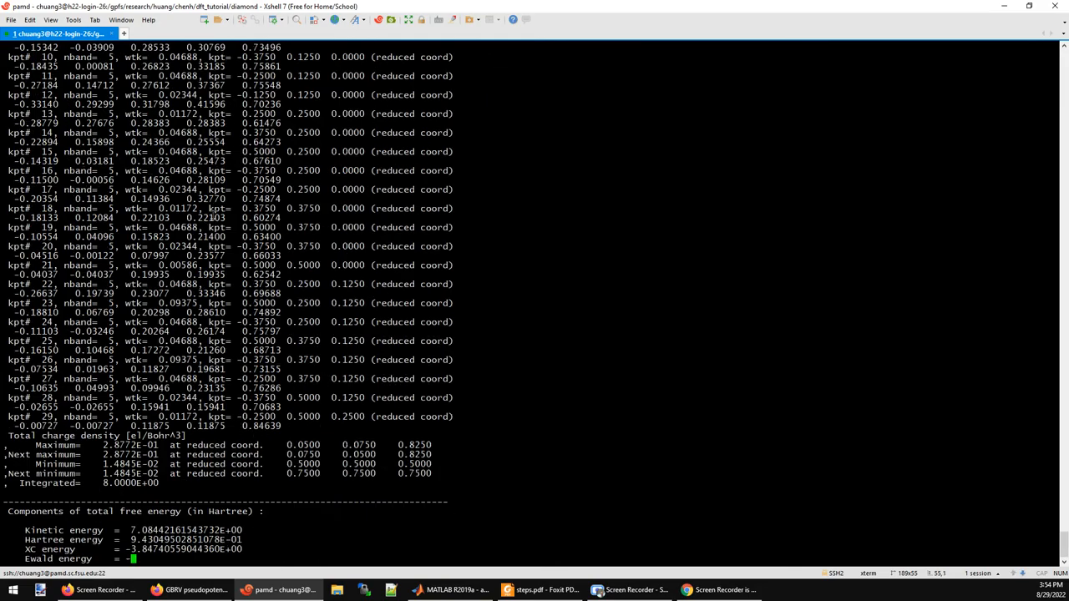
scroll("down", 3)
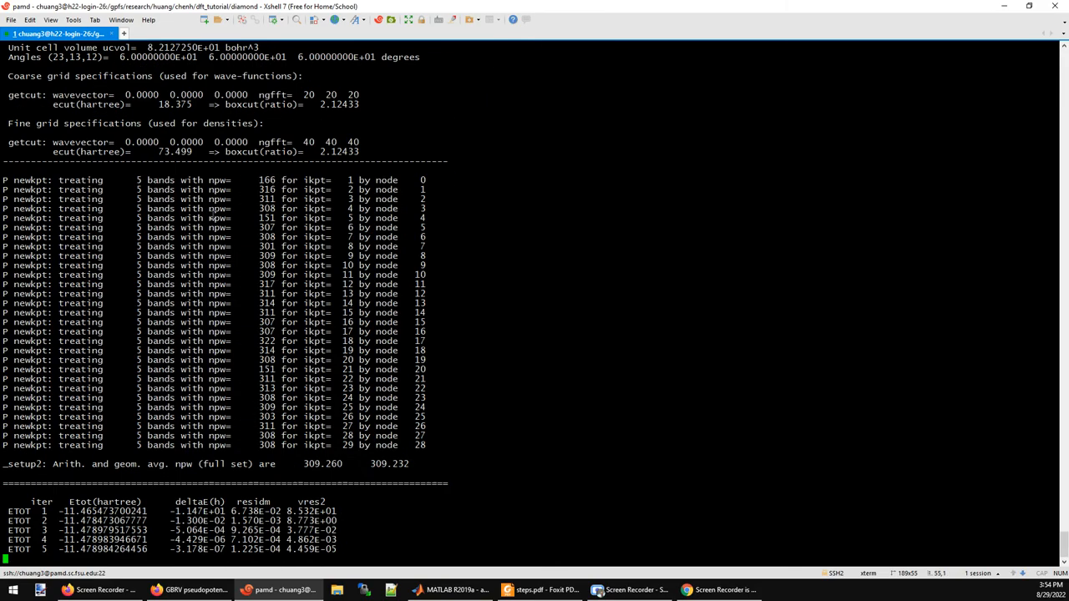
scroll("down", 3)
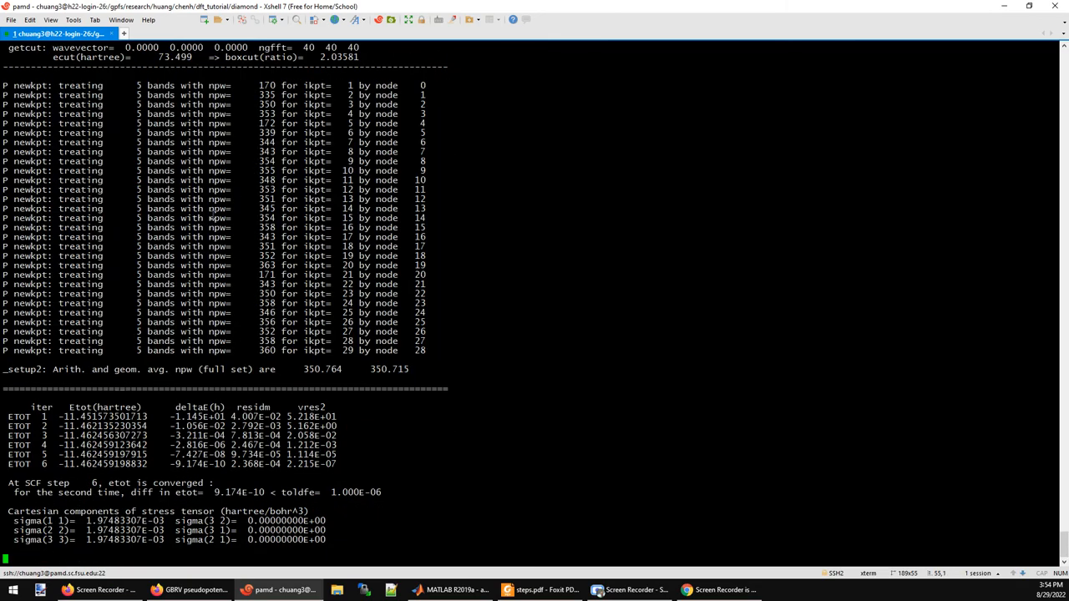
scroll("down", 3)
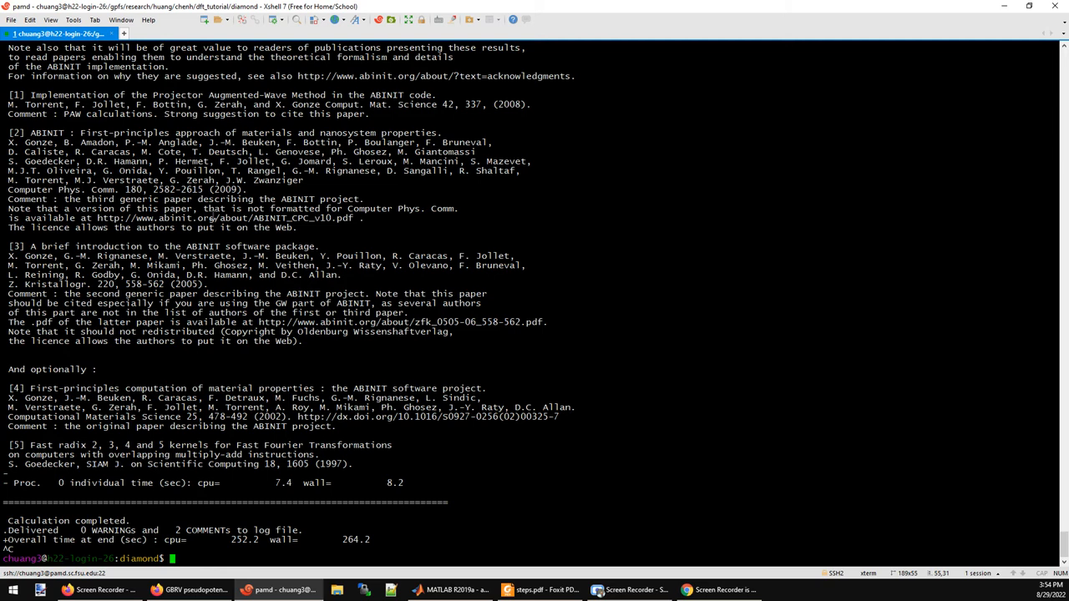
Step: Run 'grep etotal g.out' to list etotal1–etotal10, then return to the tutorial PDF
type("grep")
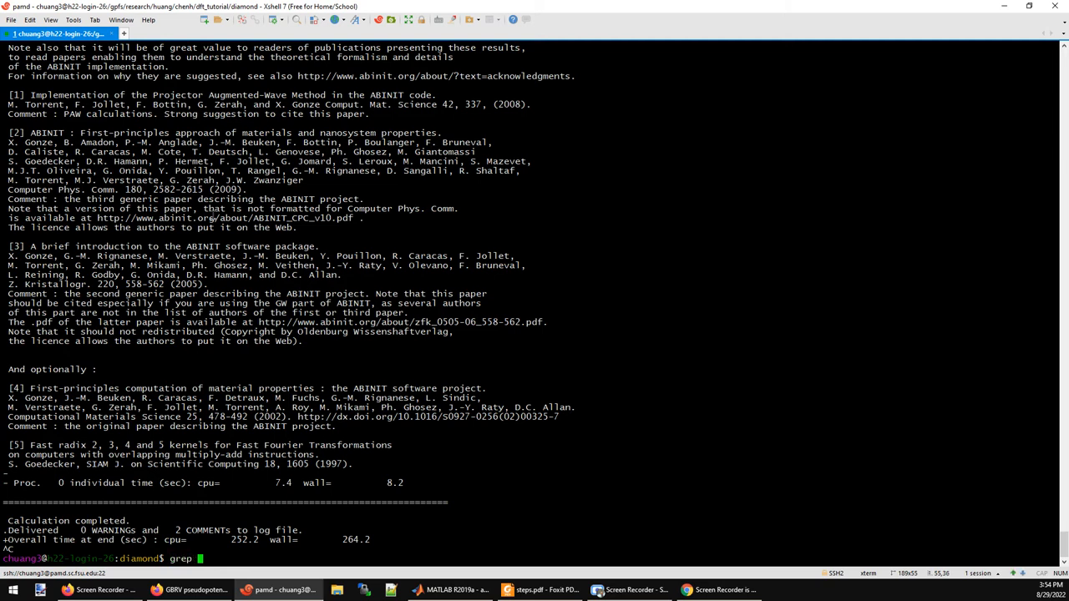
type("etotal")
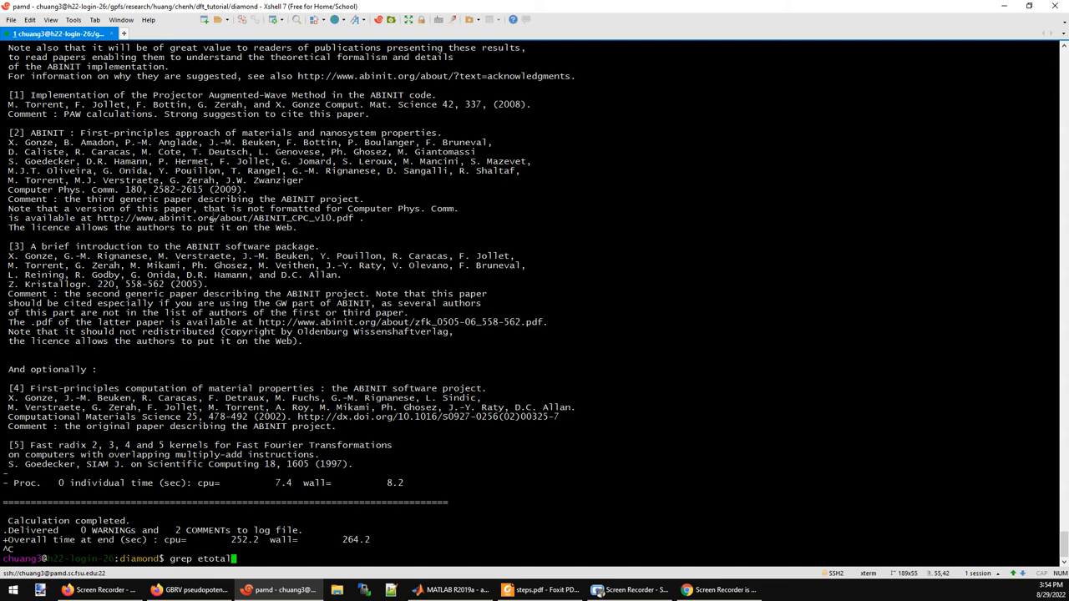
type("g.out")
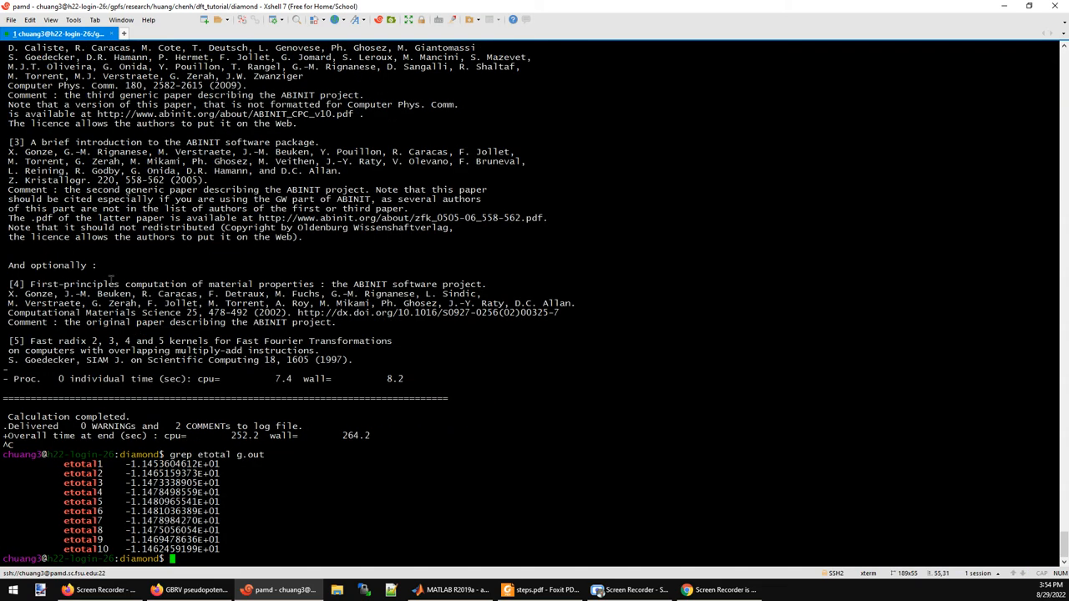
left_click_drag(117, 464, 225, 550)
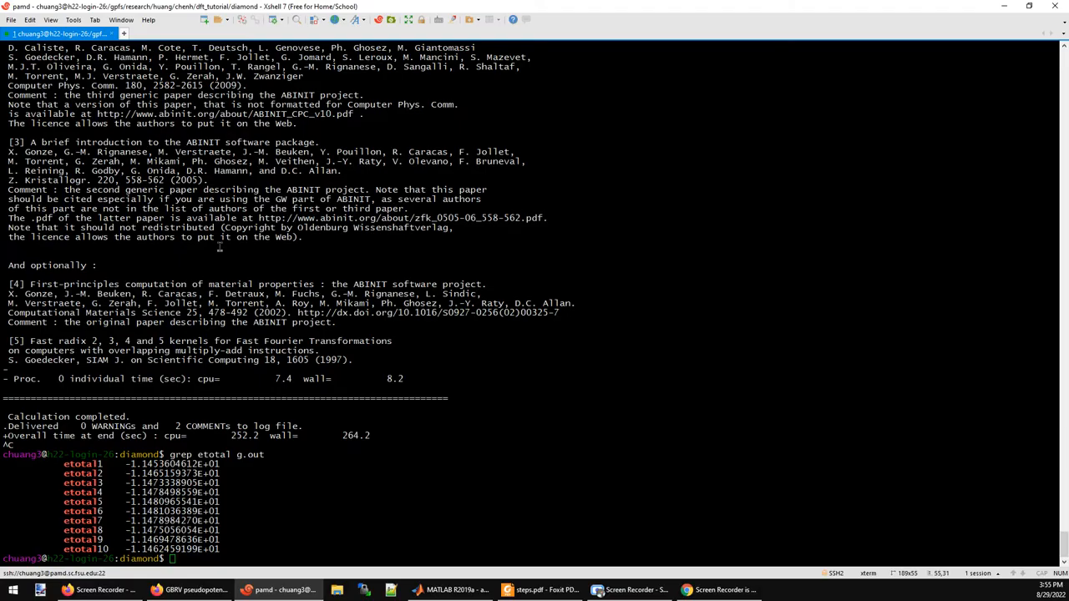
left_click(451, 591)
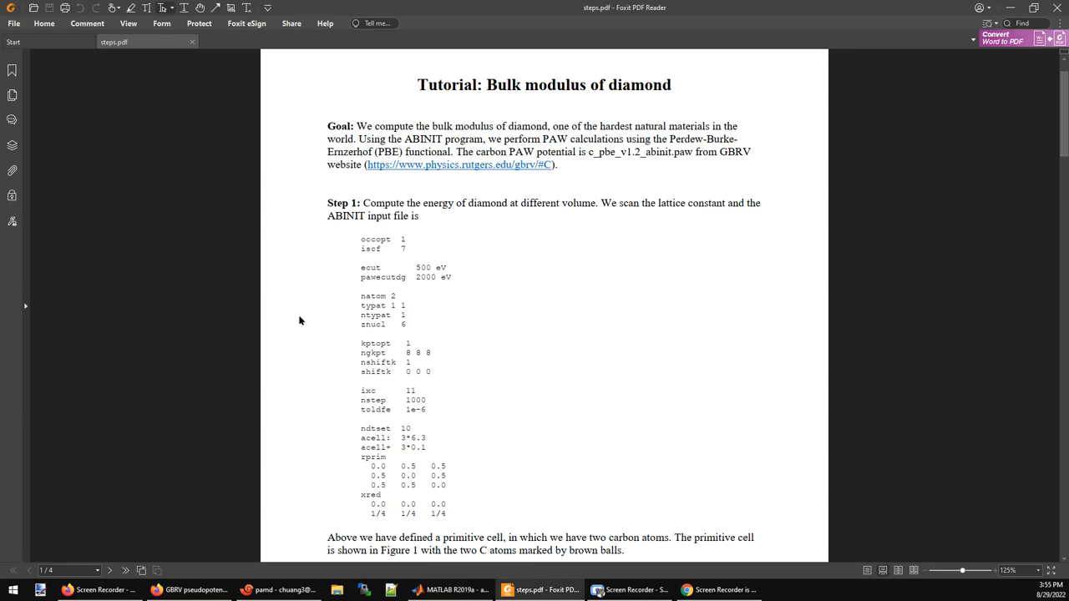
Step: Read Step 2's Murnaghan equation and MATLAB fitting script, then return to Xshell
scroll("down", 3)
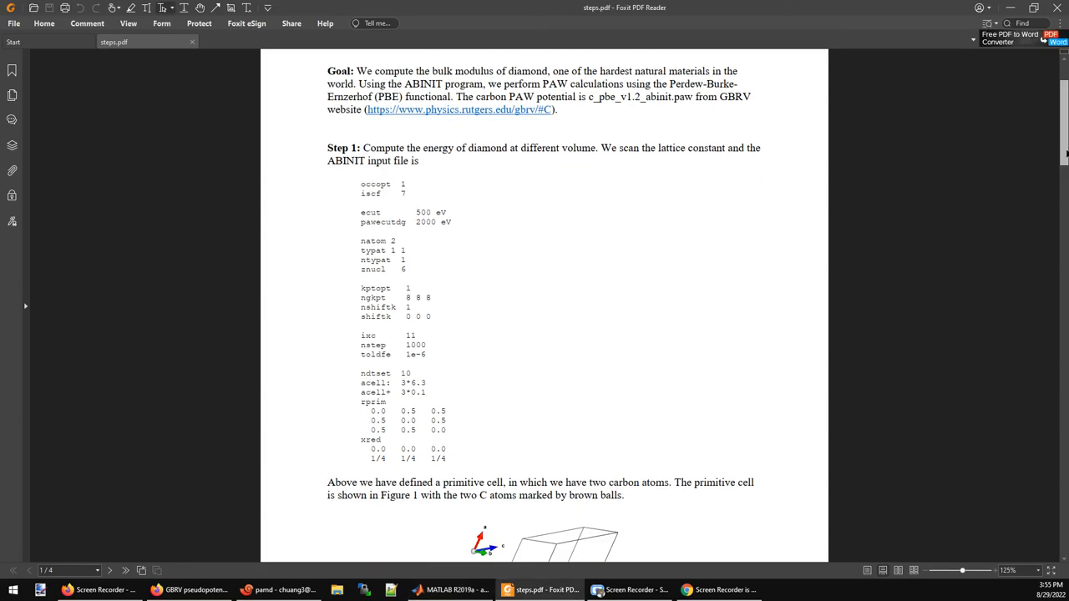
scroll("down", 3)
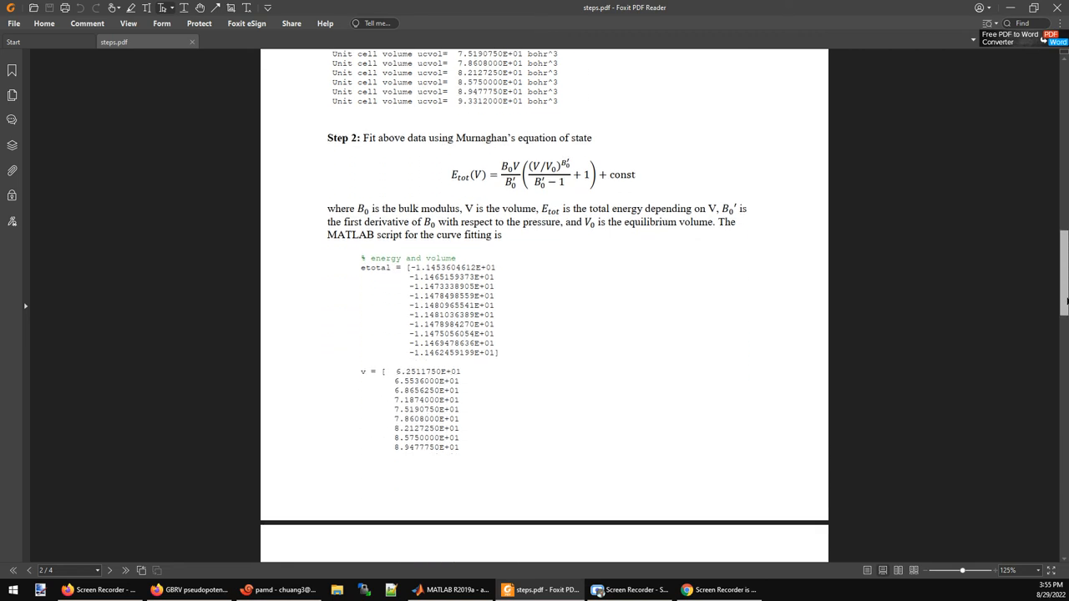
scroll("down", 3)
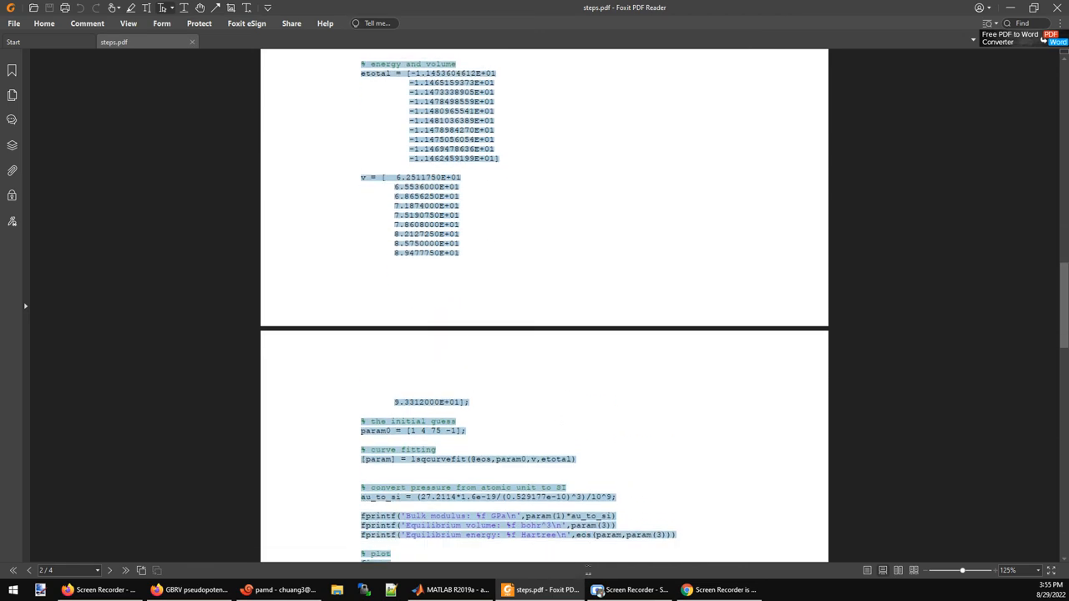
scroll("down", 3)
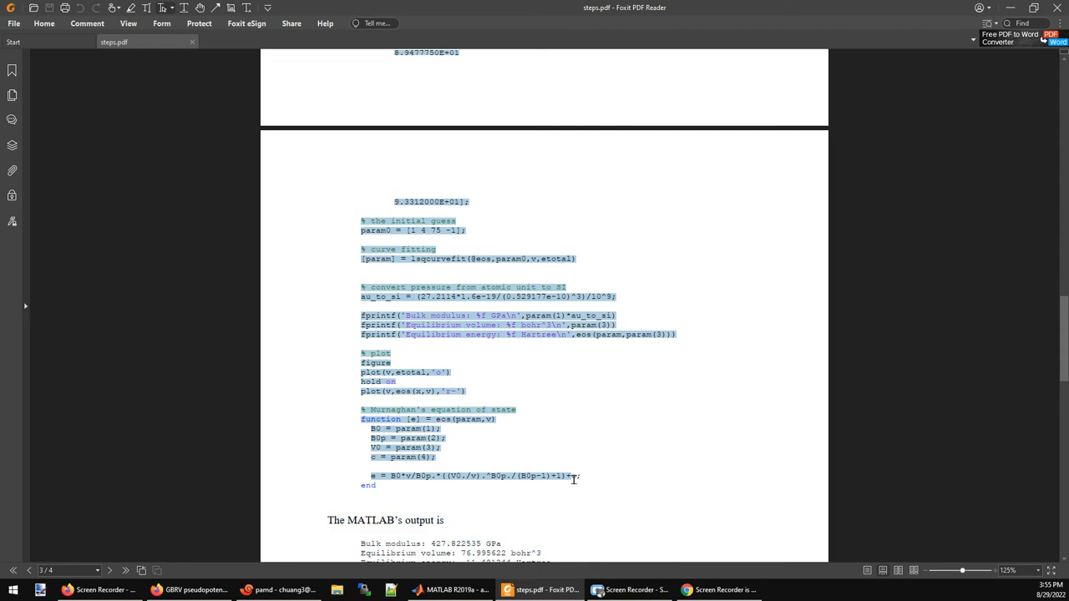
left_click(620, 431)
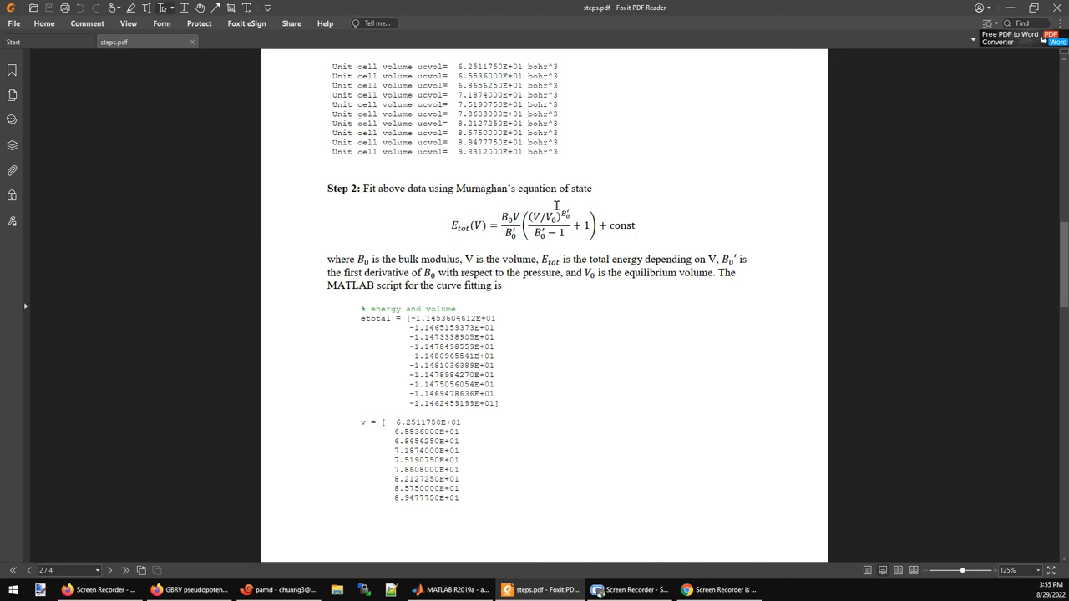
mouse_move(566, 276)
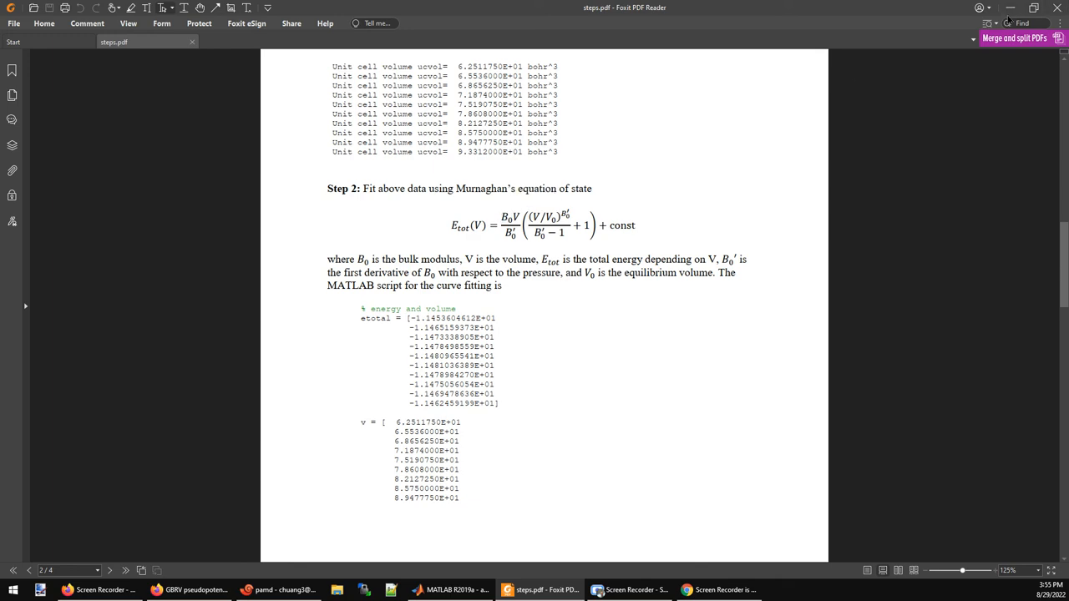
left_click(451, 589)
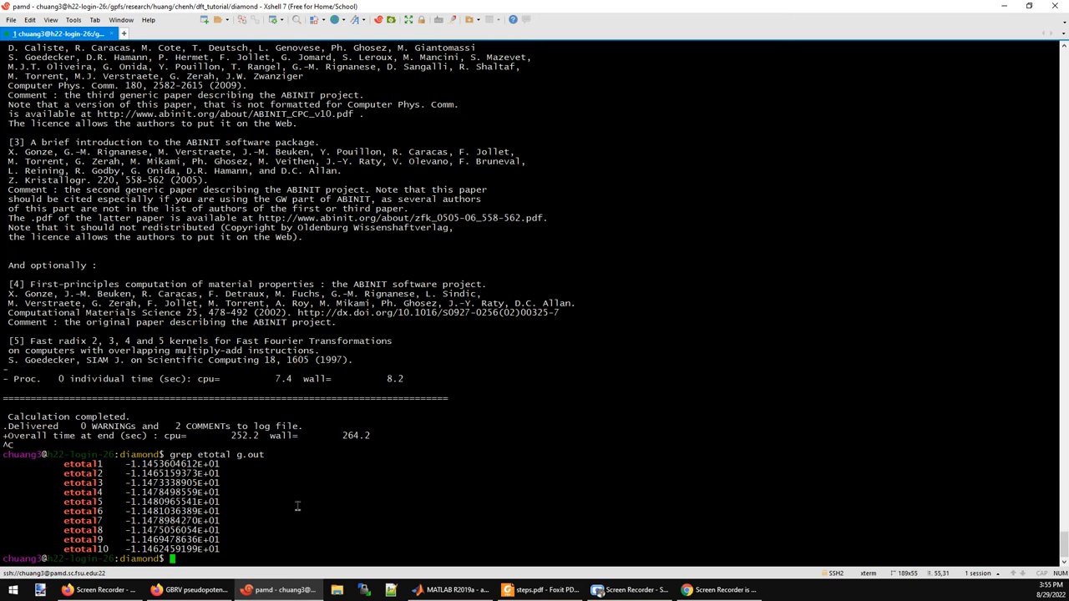
Step: Type 'grep ucvol=' to search g.out for each dataset's unit cell volume
type("grep ucv")
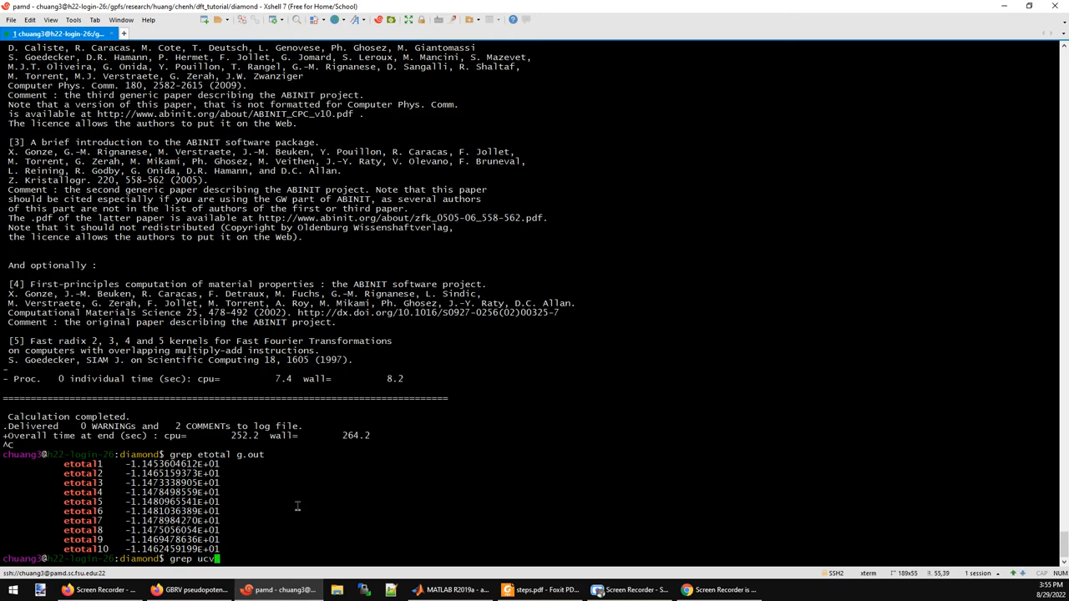
type("l=")
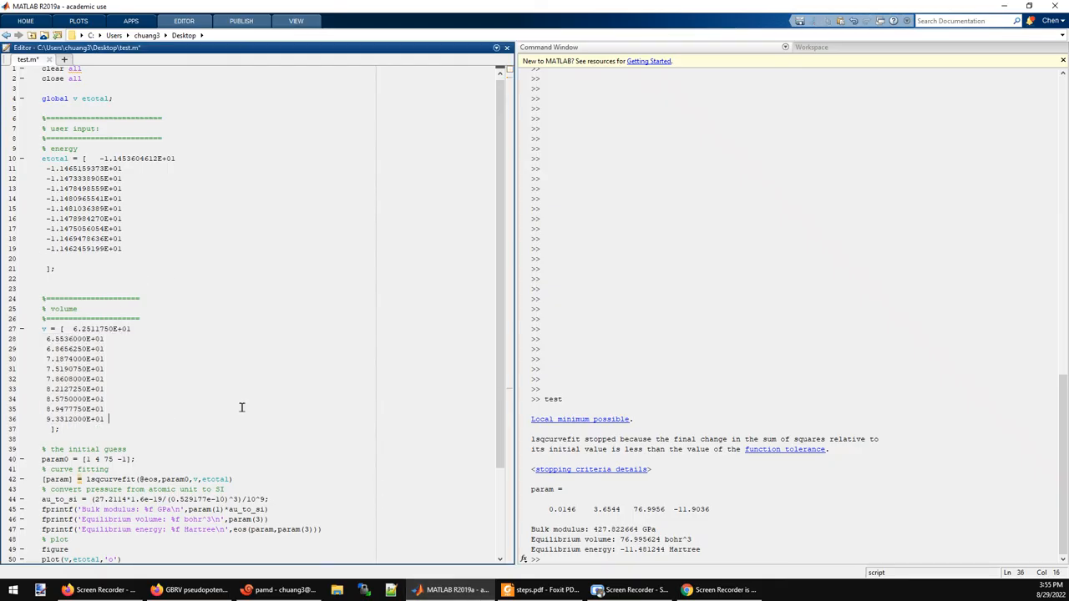
Step: Minimize the Figure 1 energy–volume plot and select the 427.822664 GPa bulk modulus value
scroll("down", 3)
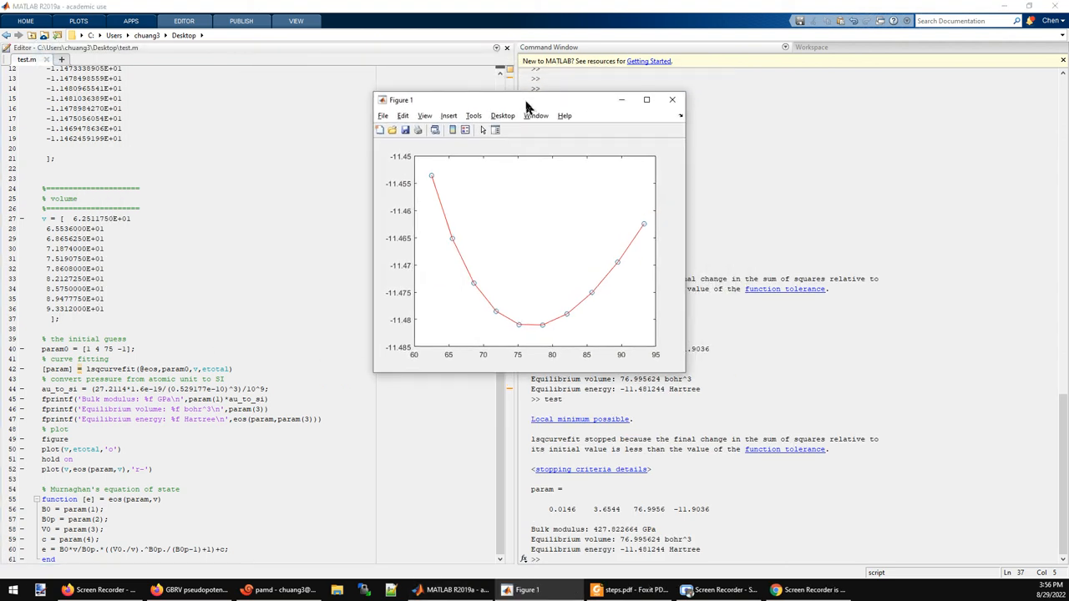
mouse_move(551, 103)
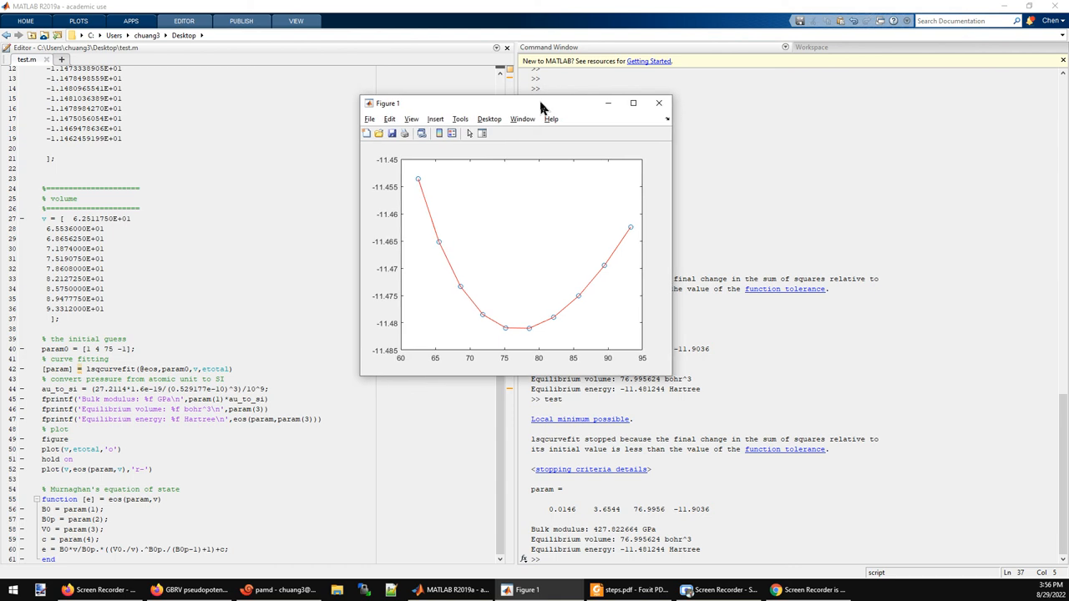
left_click(659, 103)
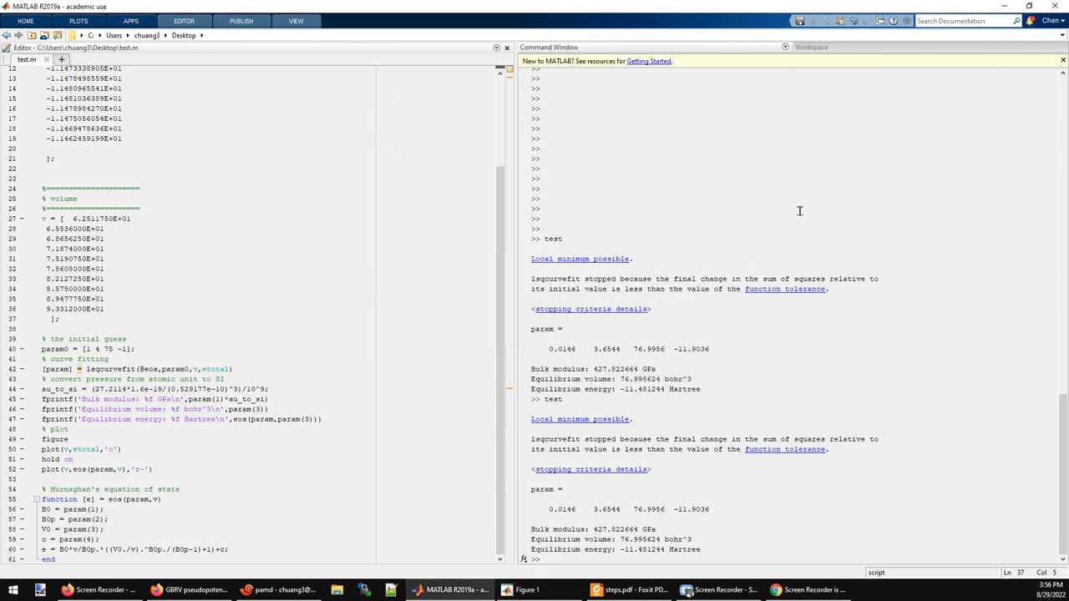
double_click(622, 529)
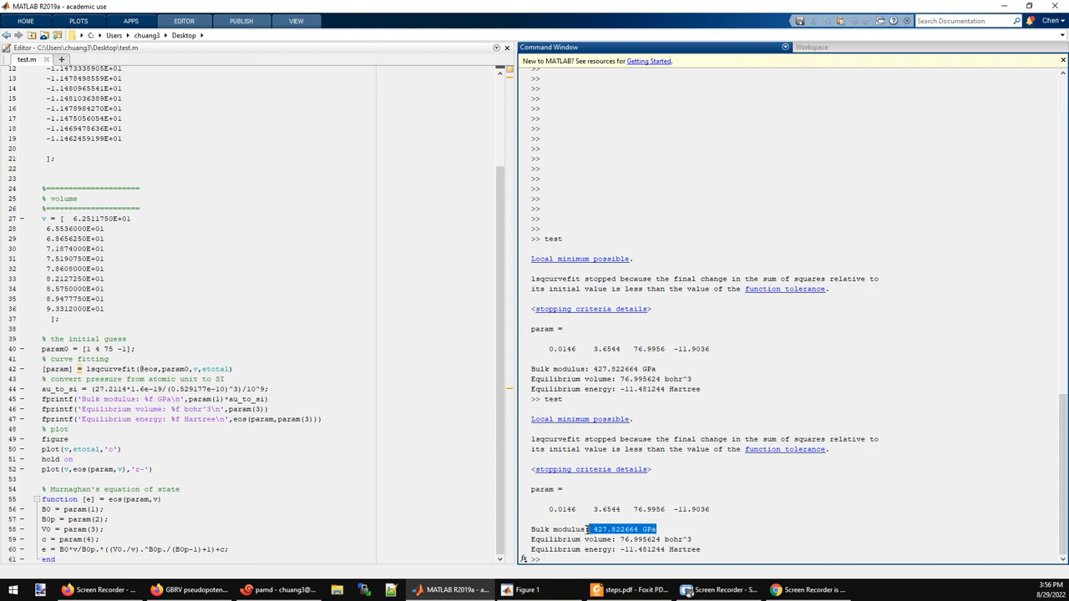
mouse_move(724, 485)
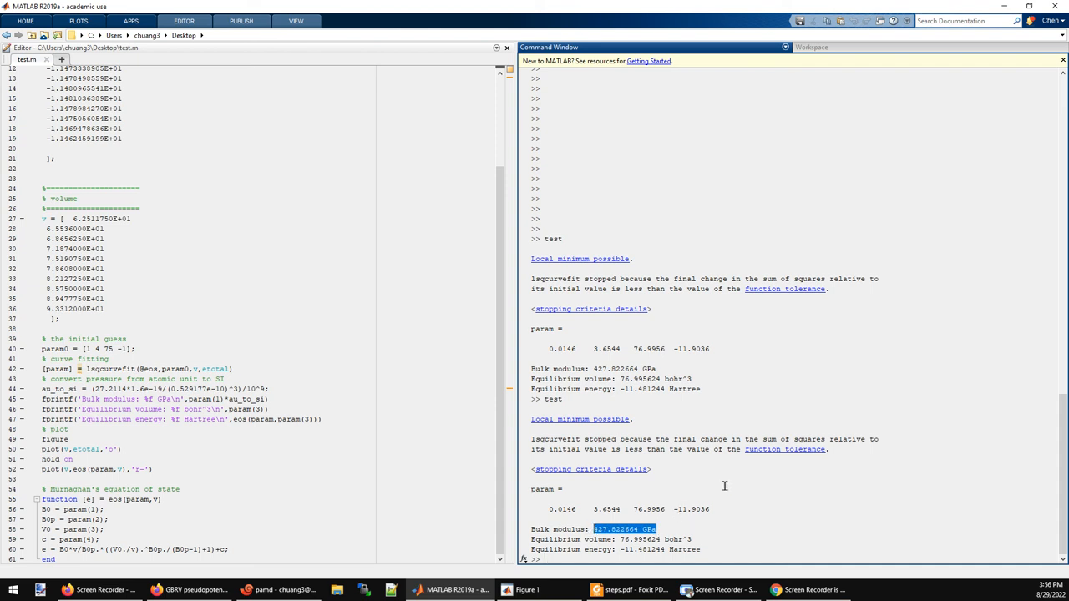
mouse_move(770, 515)
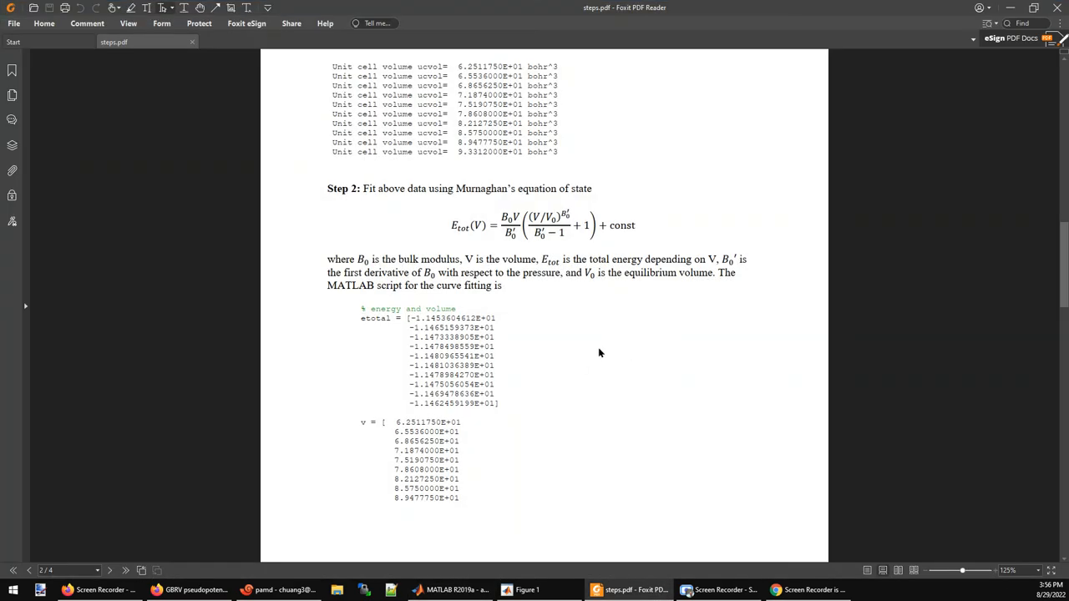
Step: Scroll to the tutorial's MATLAB output and highlight the McSkimin and Bond 442 GPa reference
scroll("down", 3)
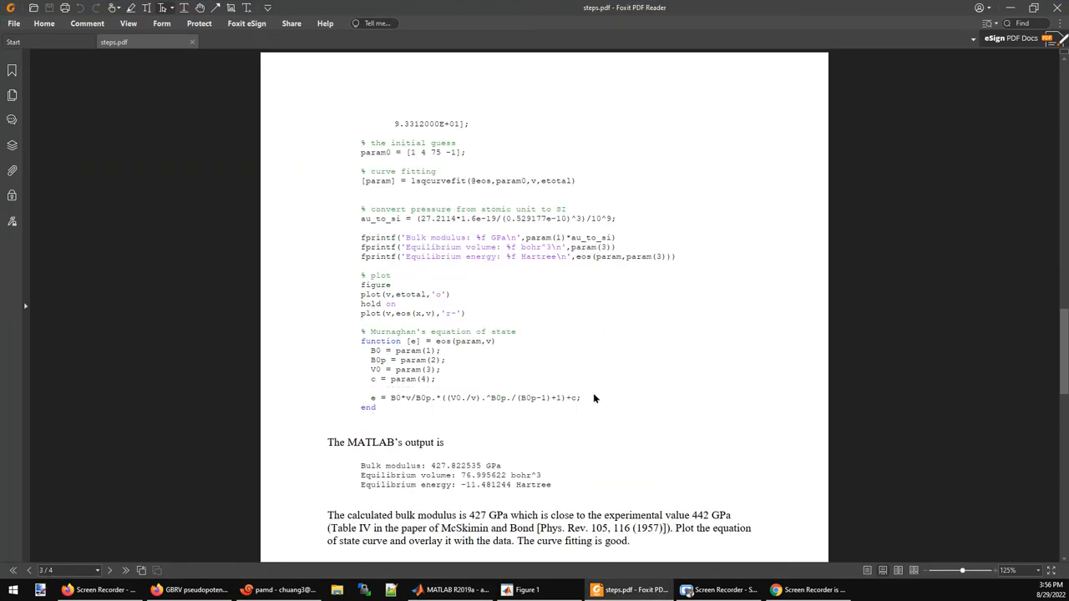
scroll("down", 3)
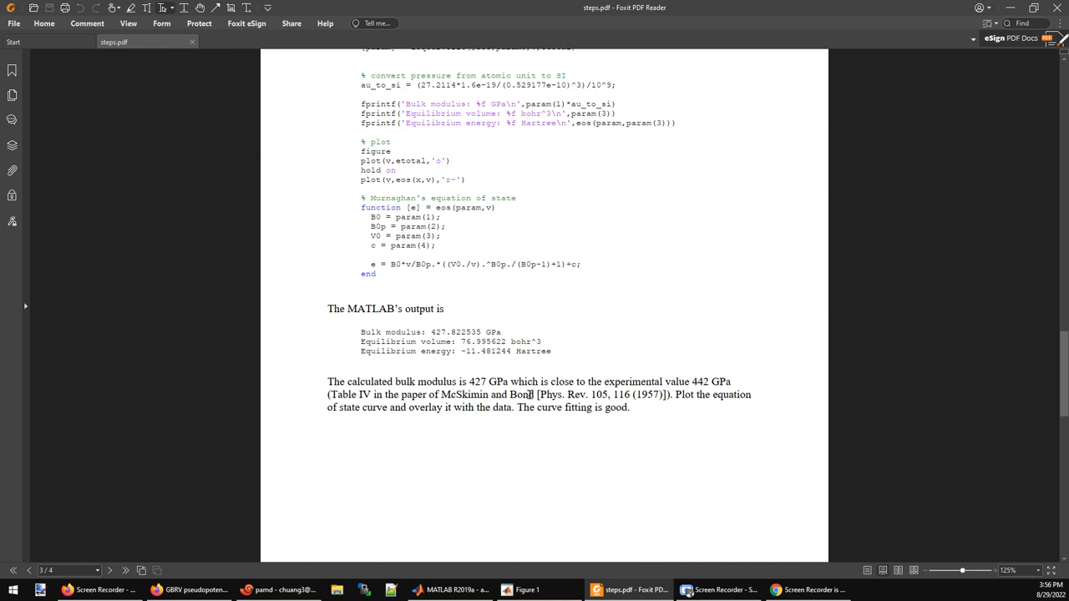
left_click_drag(332, 394, 673, 394)
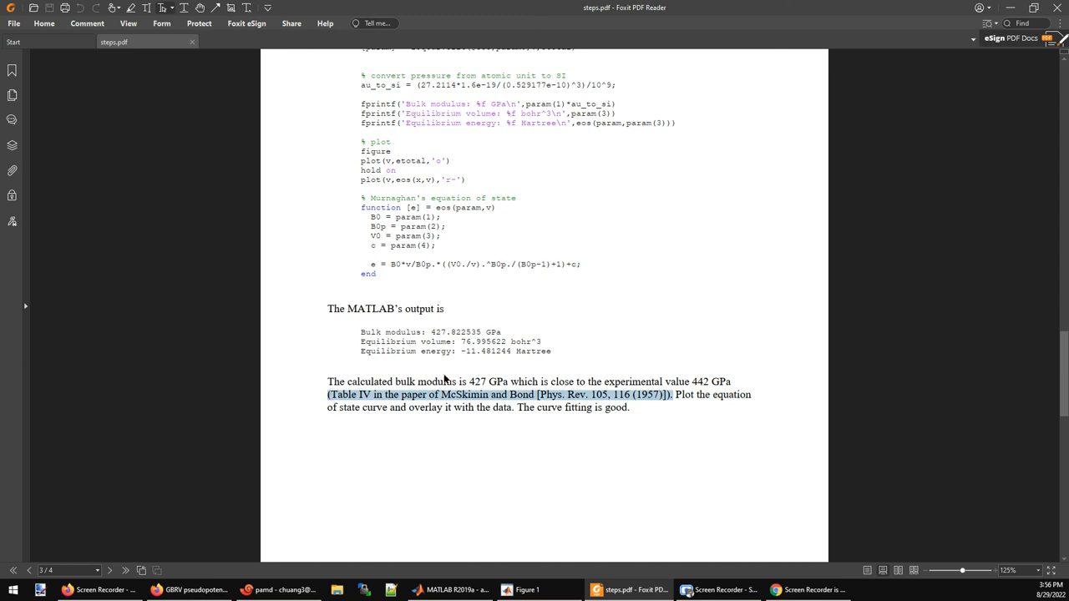
mouse_move(441, 381)
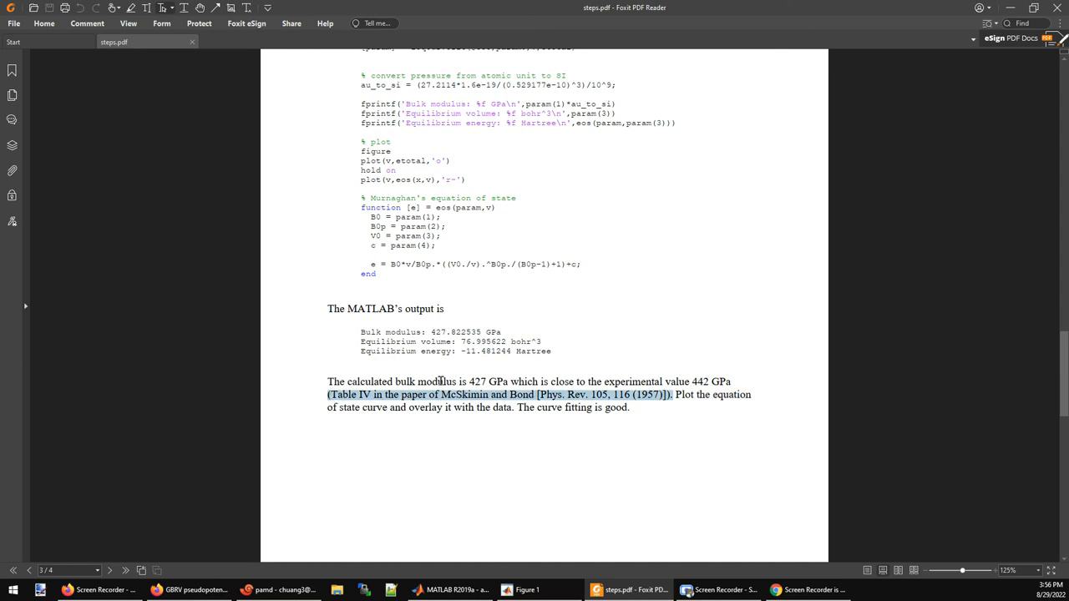